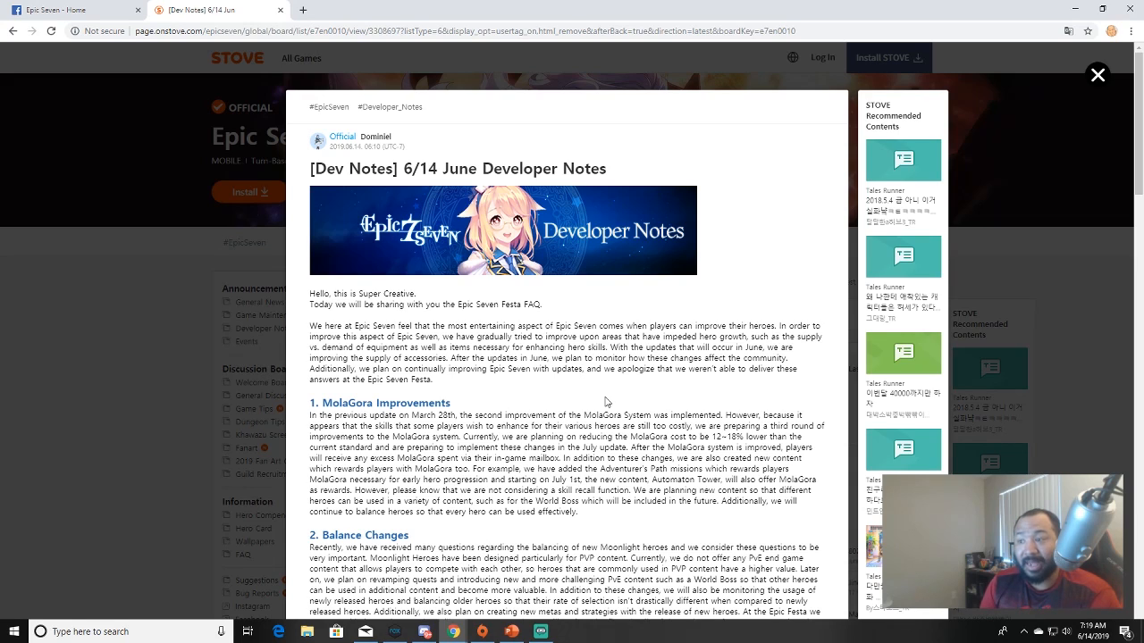
Scroll down to the Balance Changes details for Lilibet and Arbiter Vildred.
scroll("down", 3)
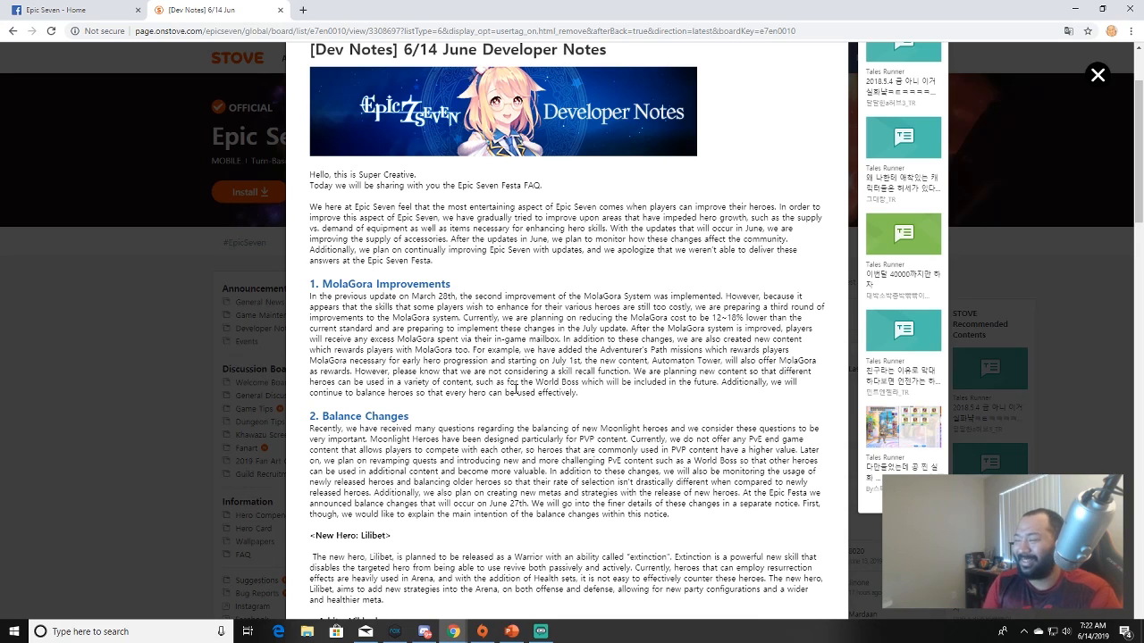
scroll("down", 3)
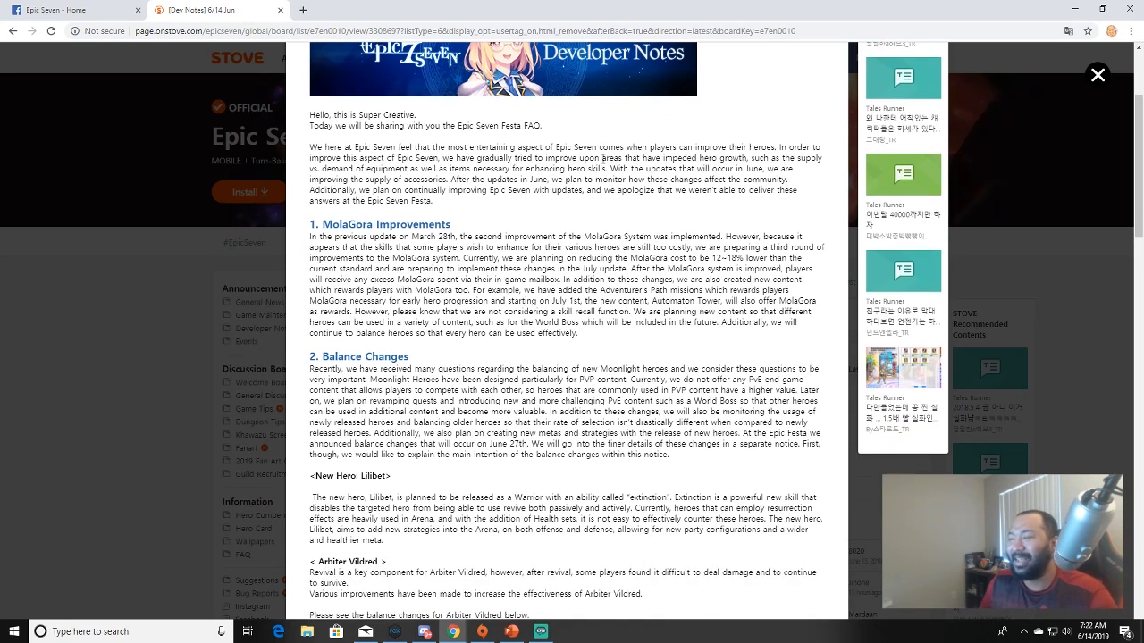
scroll("down", 3)
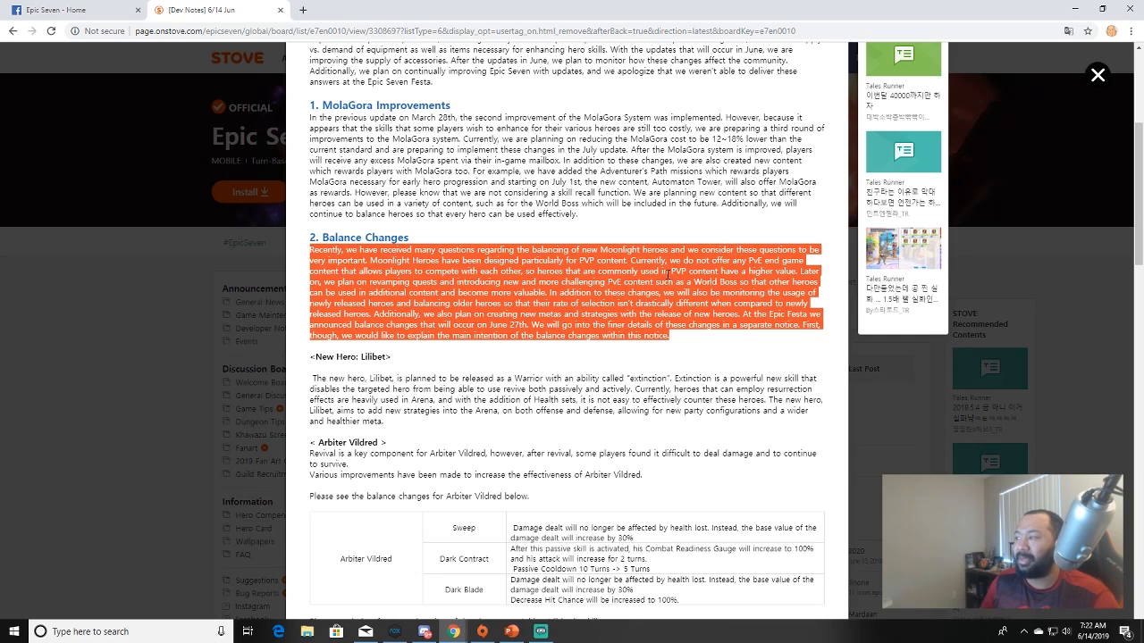
mouse_move(822, 281)
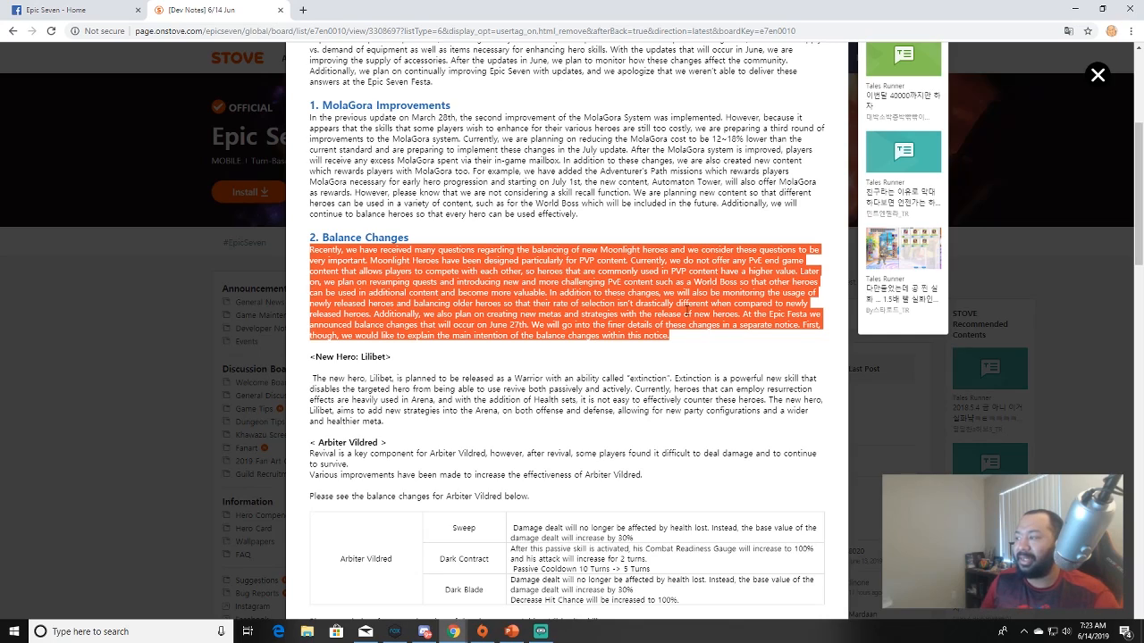
mouse_move(476, 310)
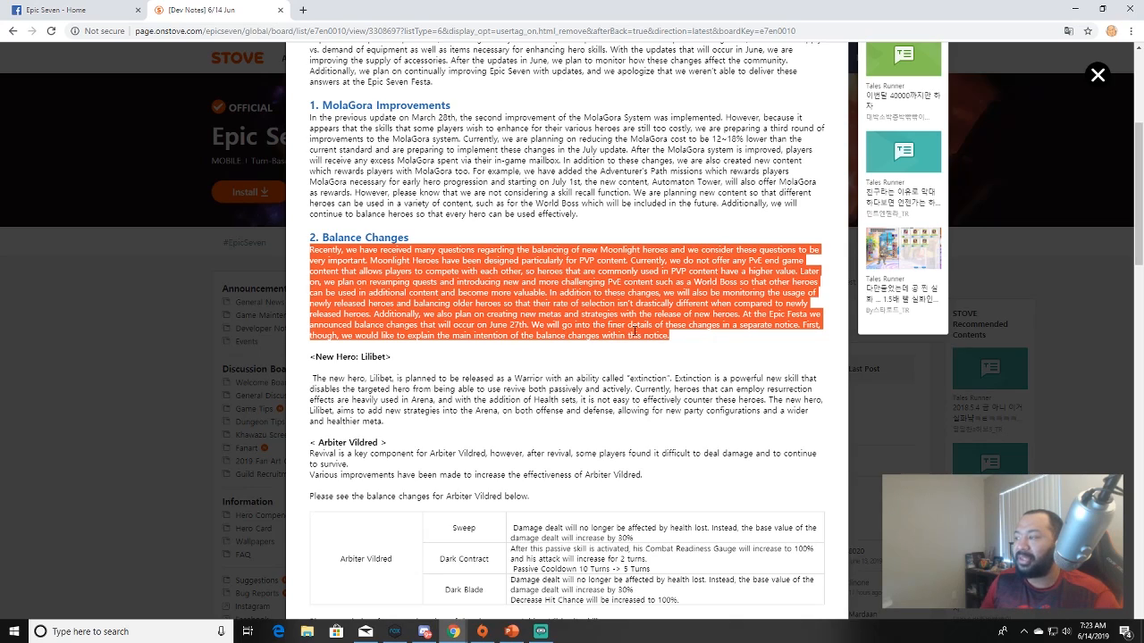
mouse_move(779, 335)
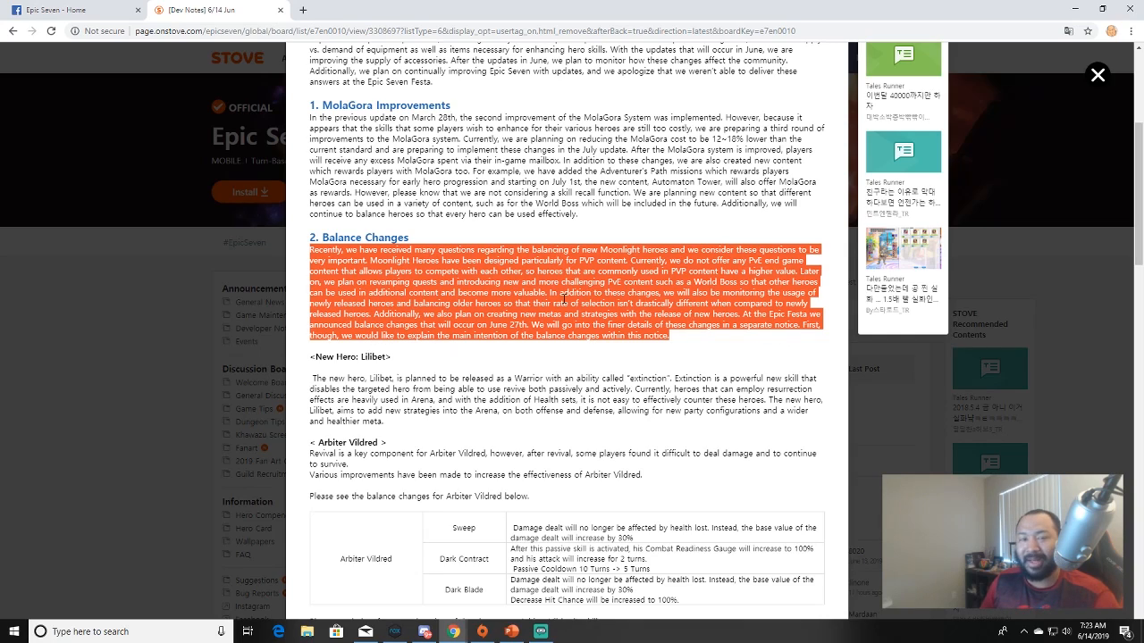
Scroll down to the explanation beneath Arbiter Vildred's skill table.
scroll("down", 3)
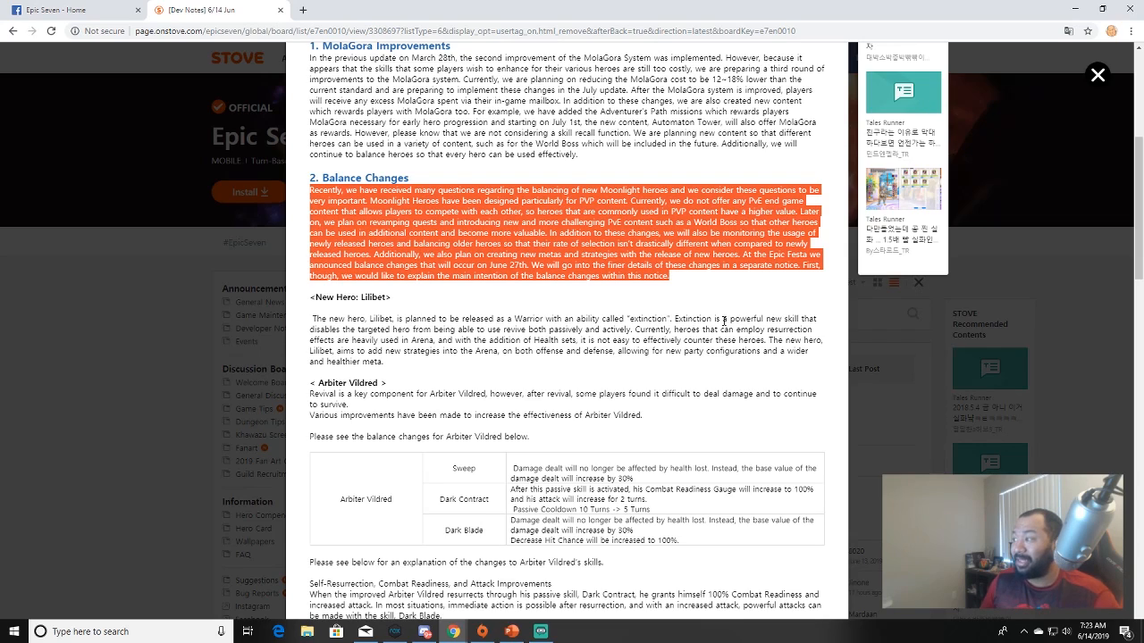
mouse_move(390, 338)
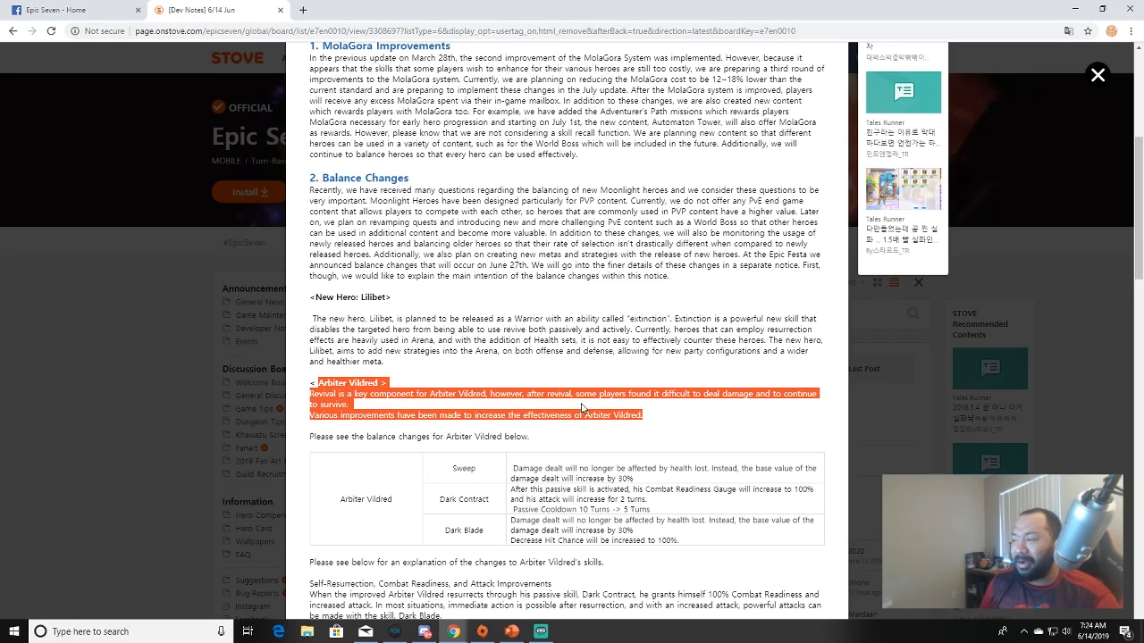
mouse_move(795, 410)
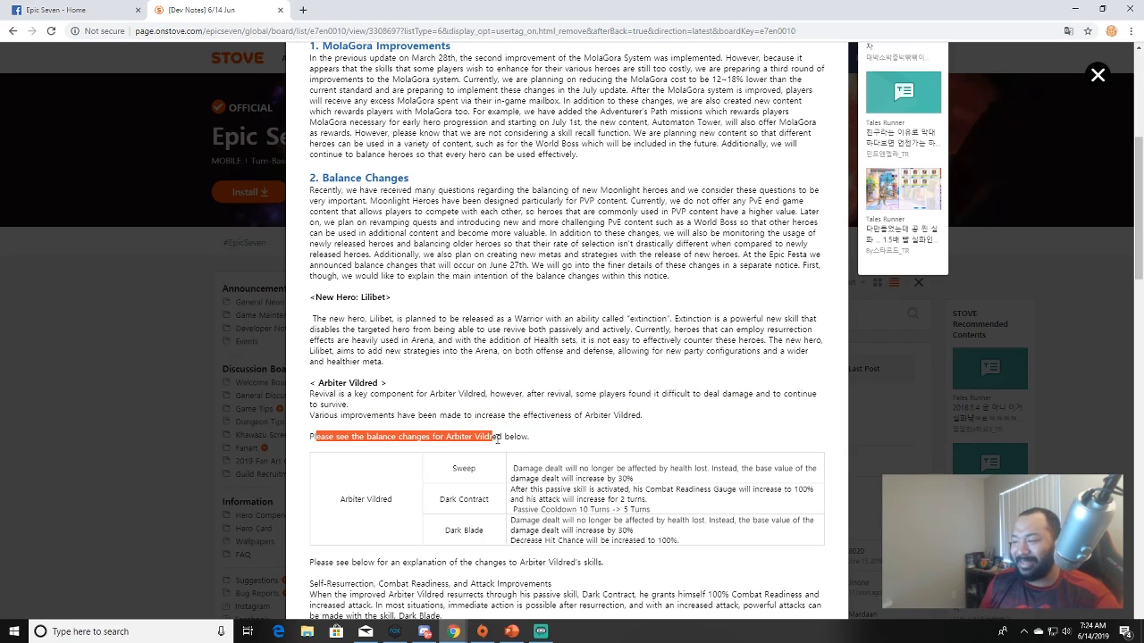
Scroll down to Arbiter Vildred's Damage Increase and Performance Enhancement explanation.
scroll("down", 3)
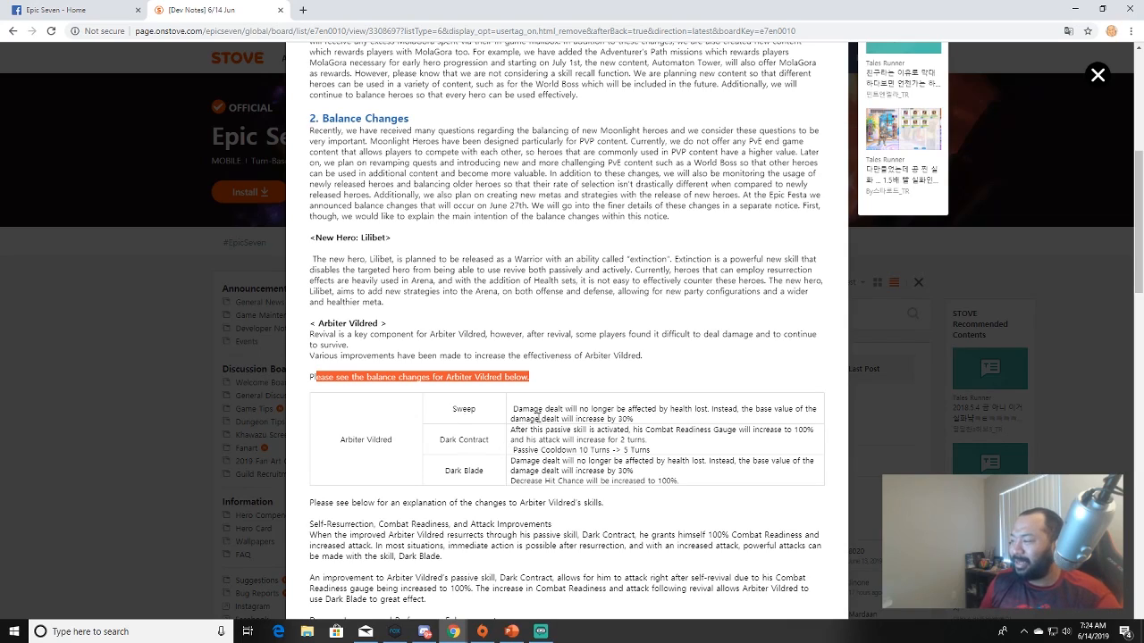
mouse_move(713, 418)
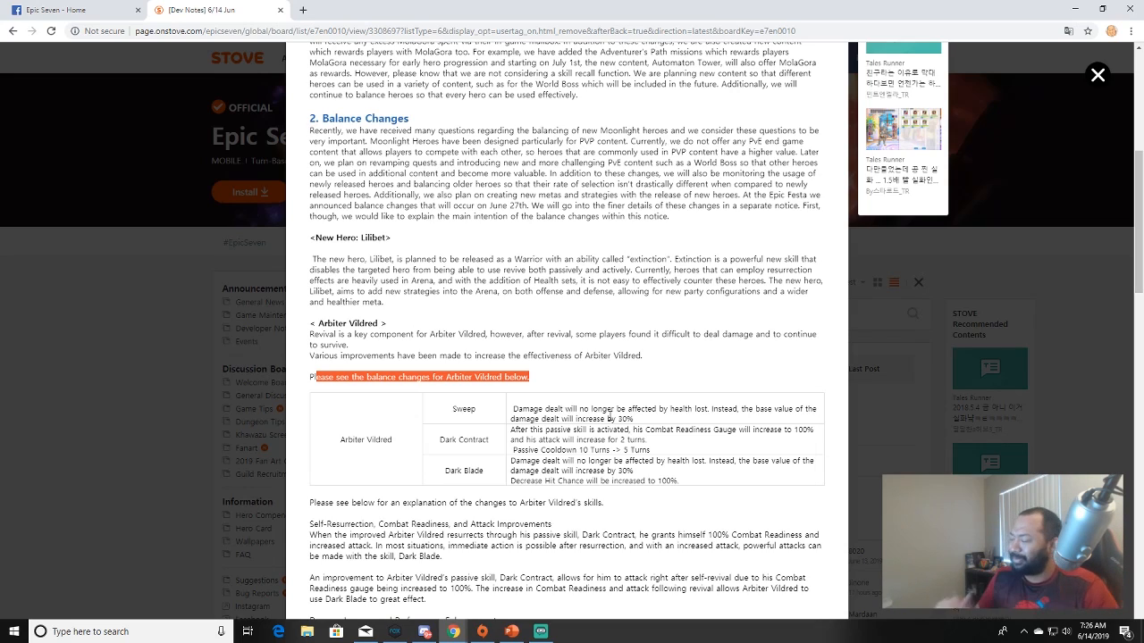
scroll("down", 3)
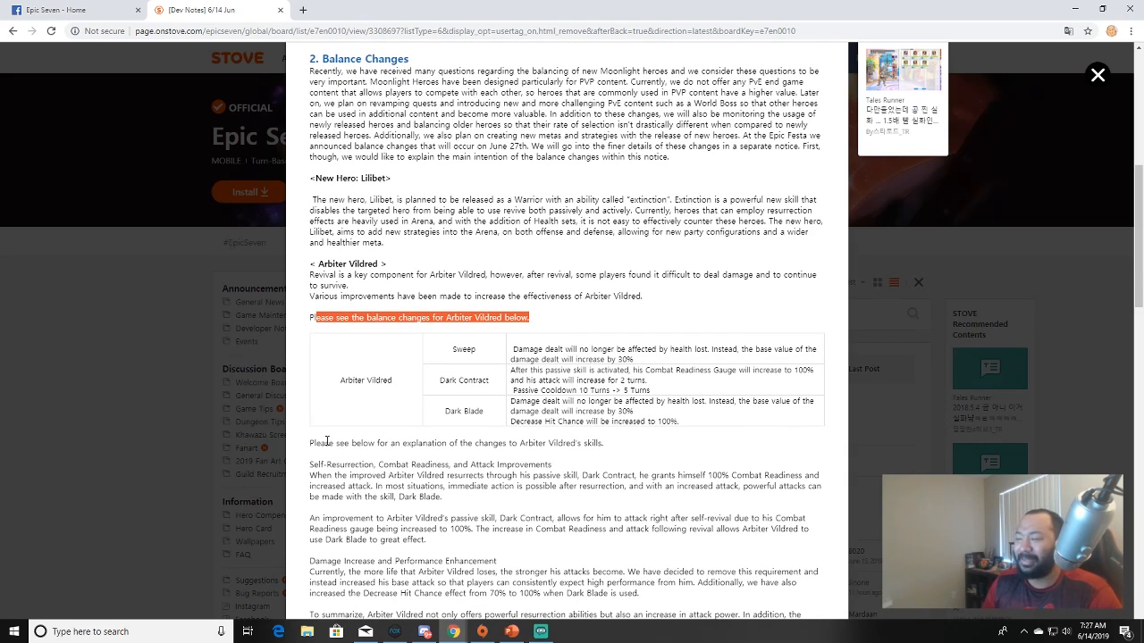
Highlight Arbiter Vildred's Damage Increase and Performance Enhancement passage.
scroll("down", 3)
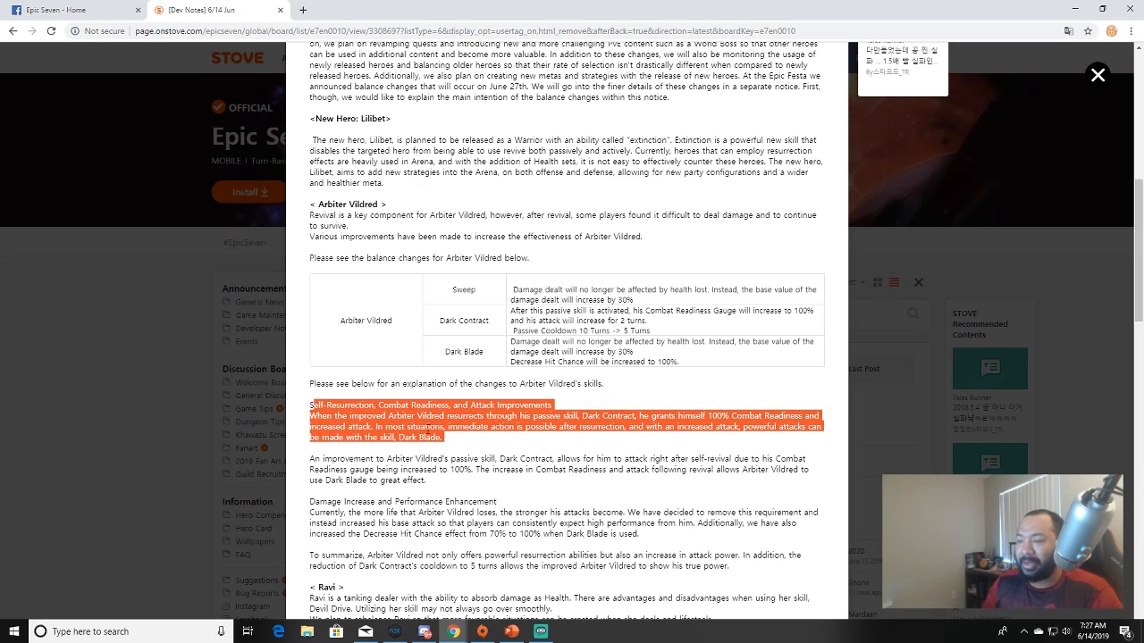
mouse_move(483, 443)
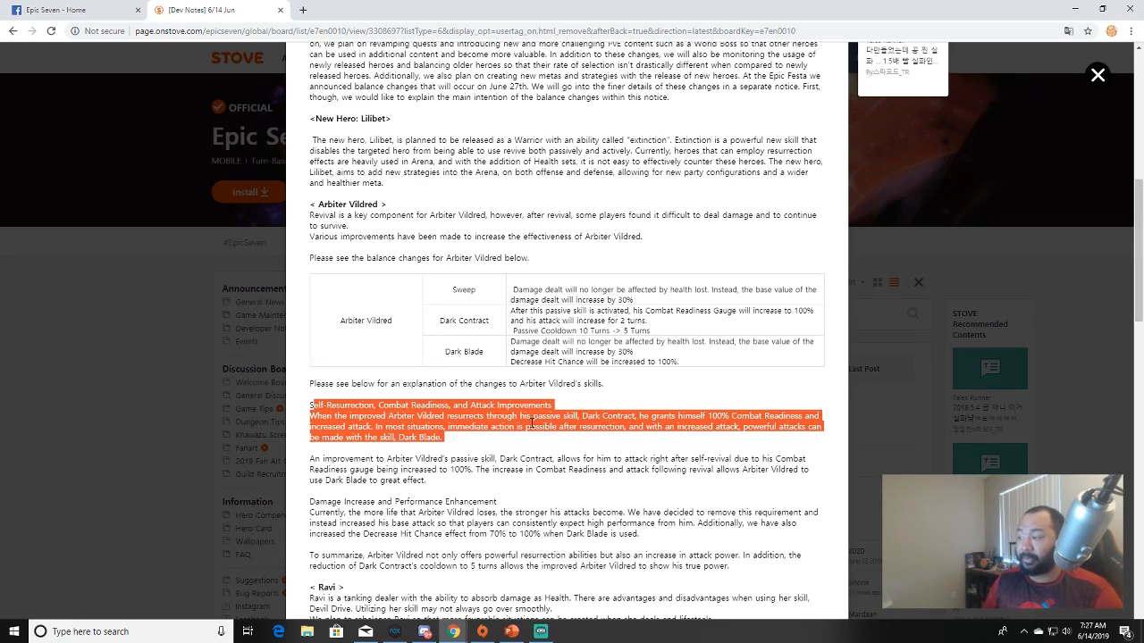
mouse_move(500, 445)
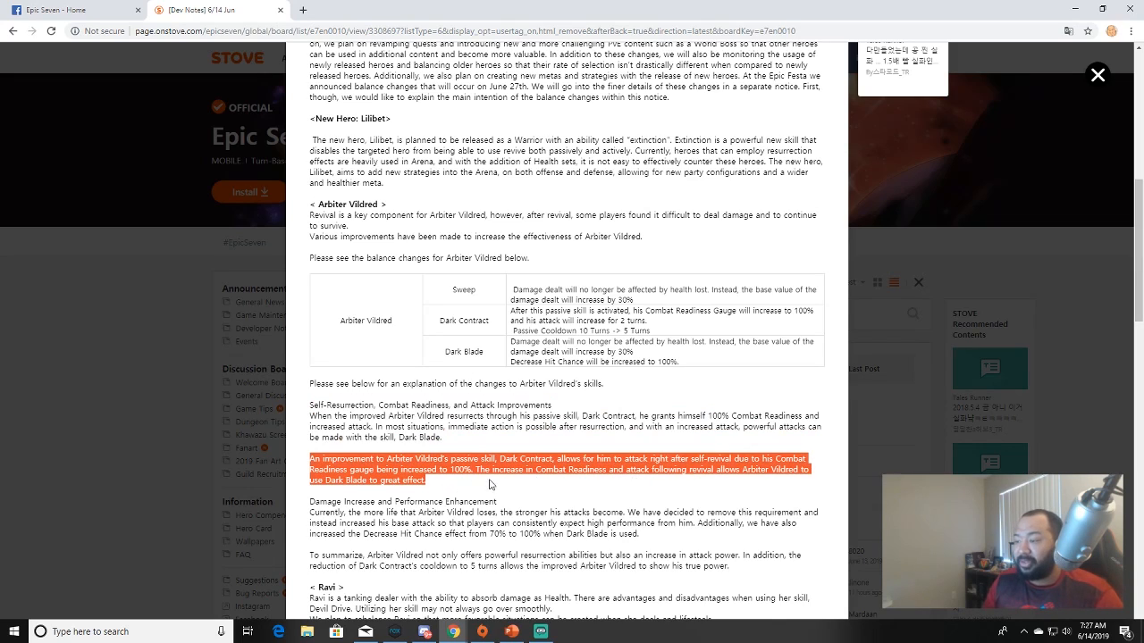
mouse_move(504, 482)
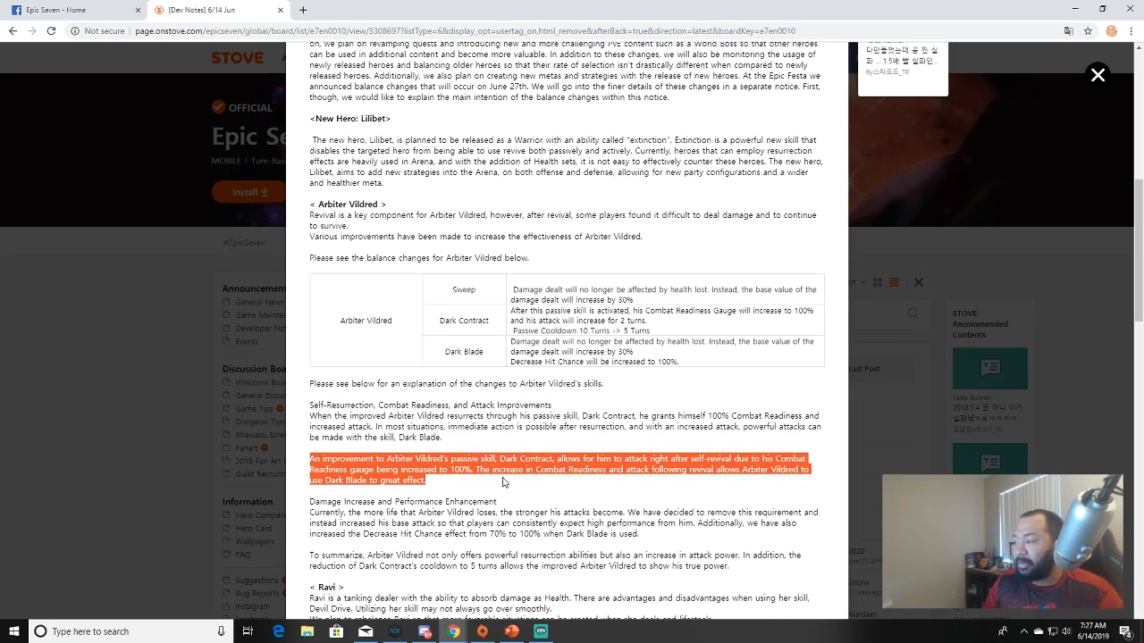
mouse_move(517, 490)
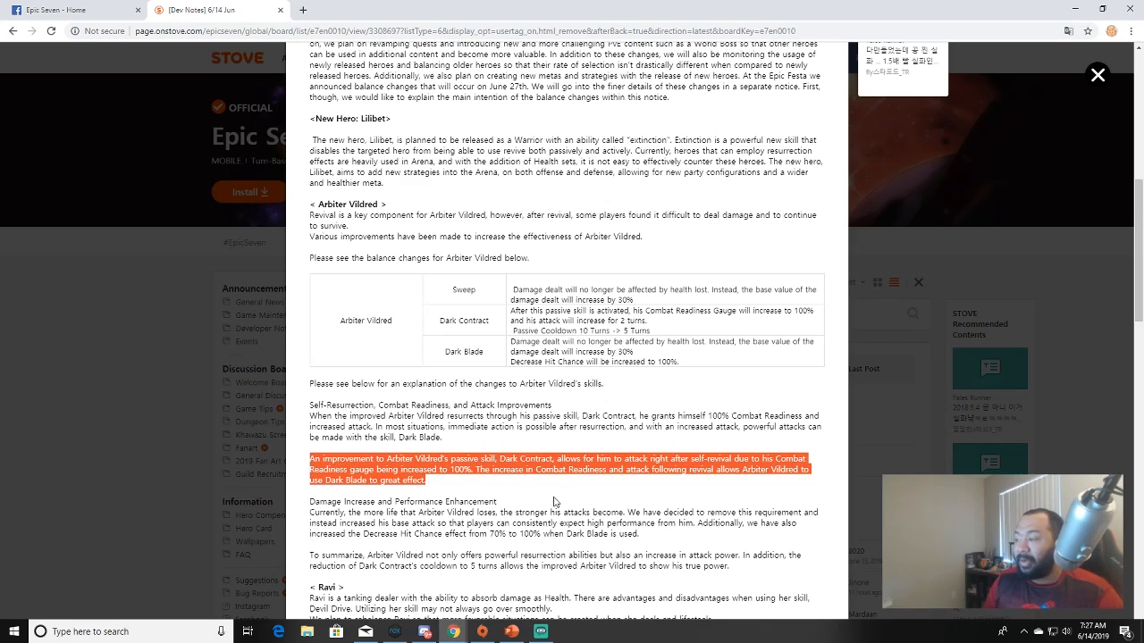
mouse_move(529, 495)
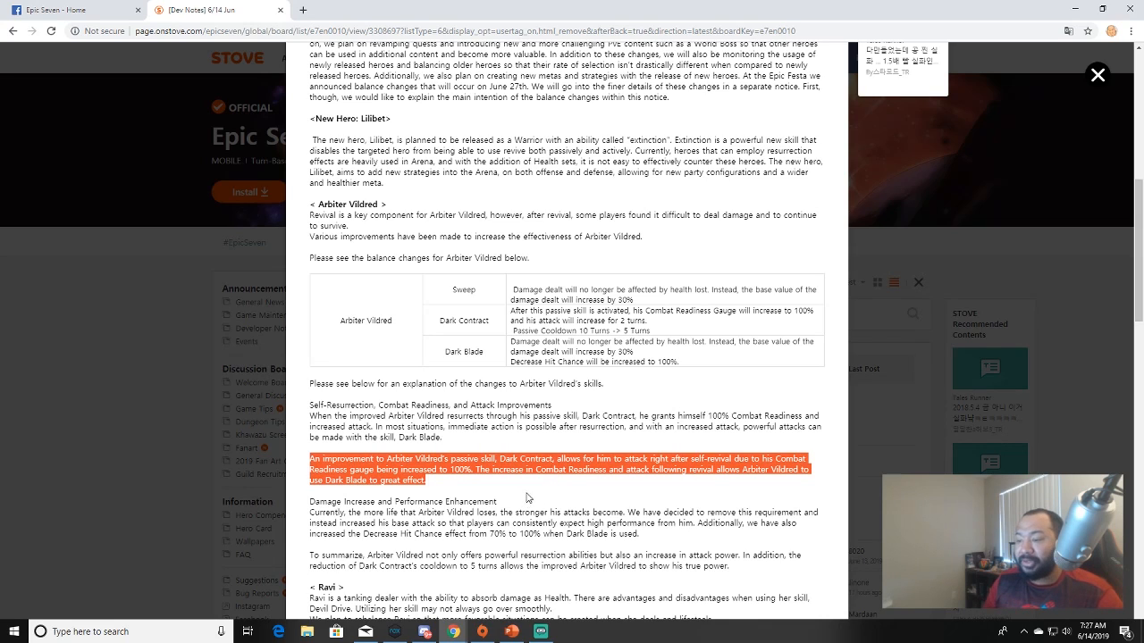
scroll("down", 3)
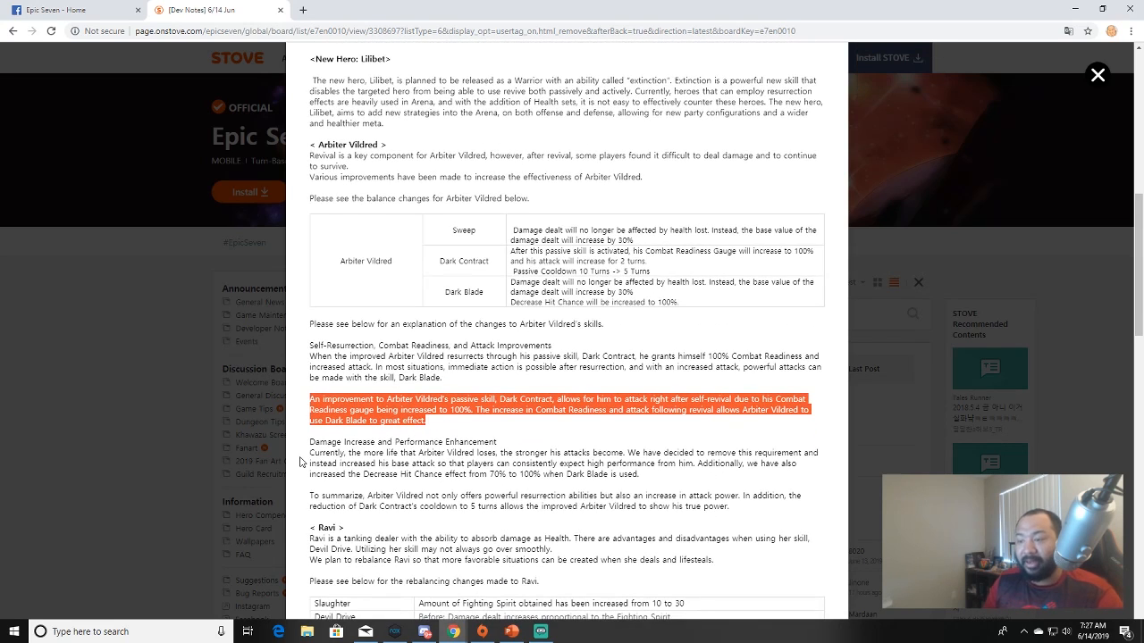
left_click_drag(308, 441, 629, 476)
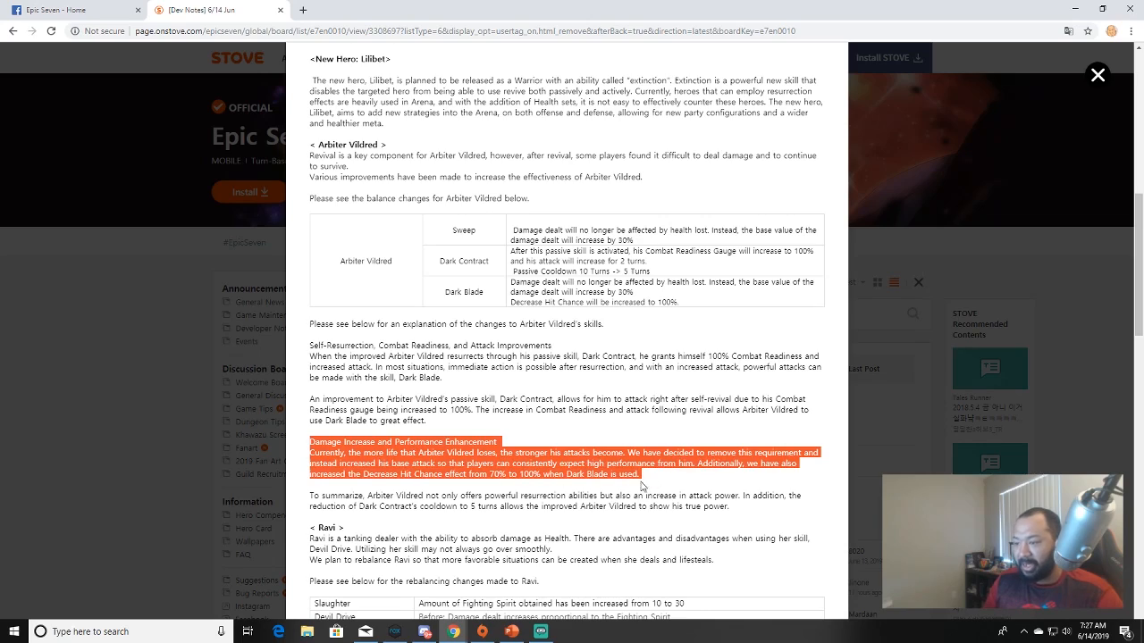
mouse_move(552, 479)
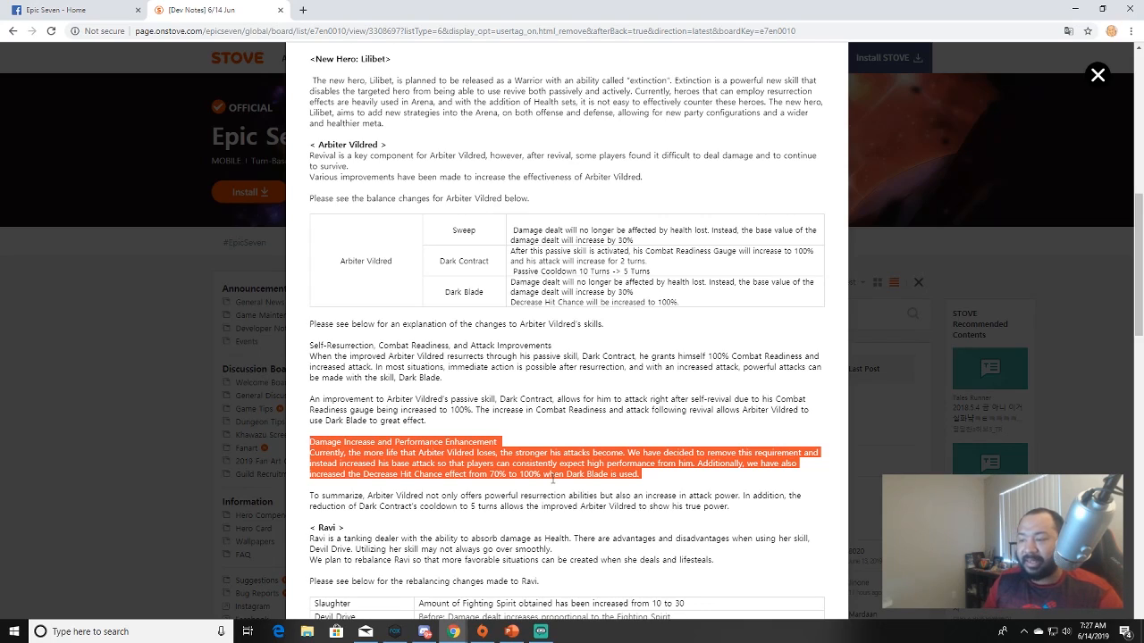
mouse_move(550, 482)
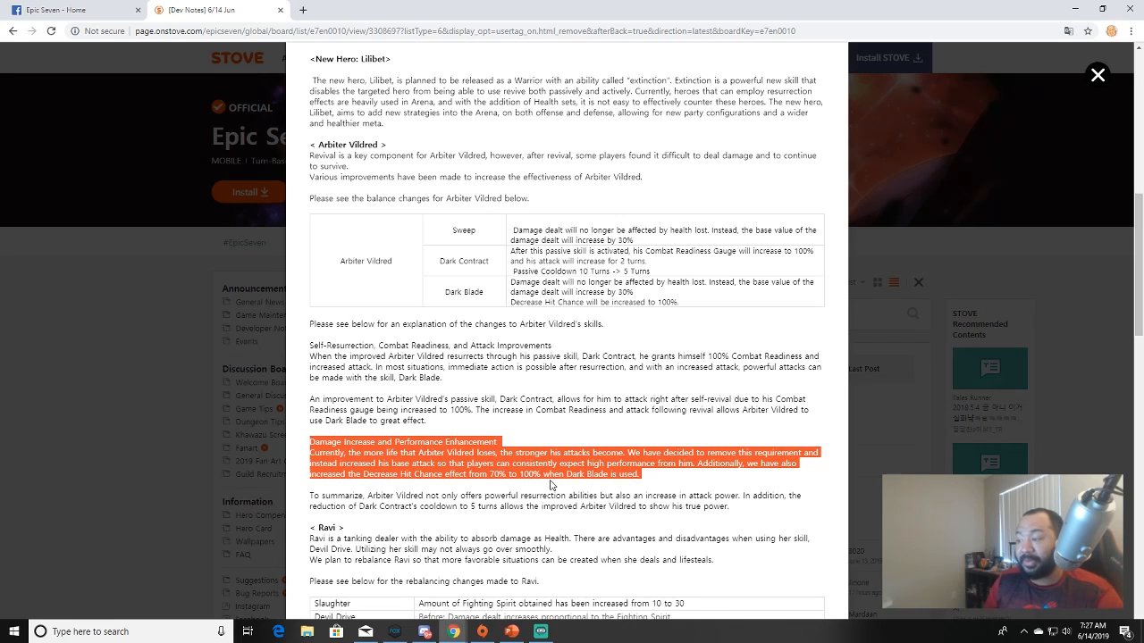
Scroll down to Ravi's section below Arbiter Vildred's summary.
scroll("down", 3)
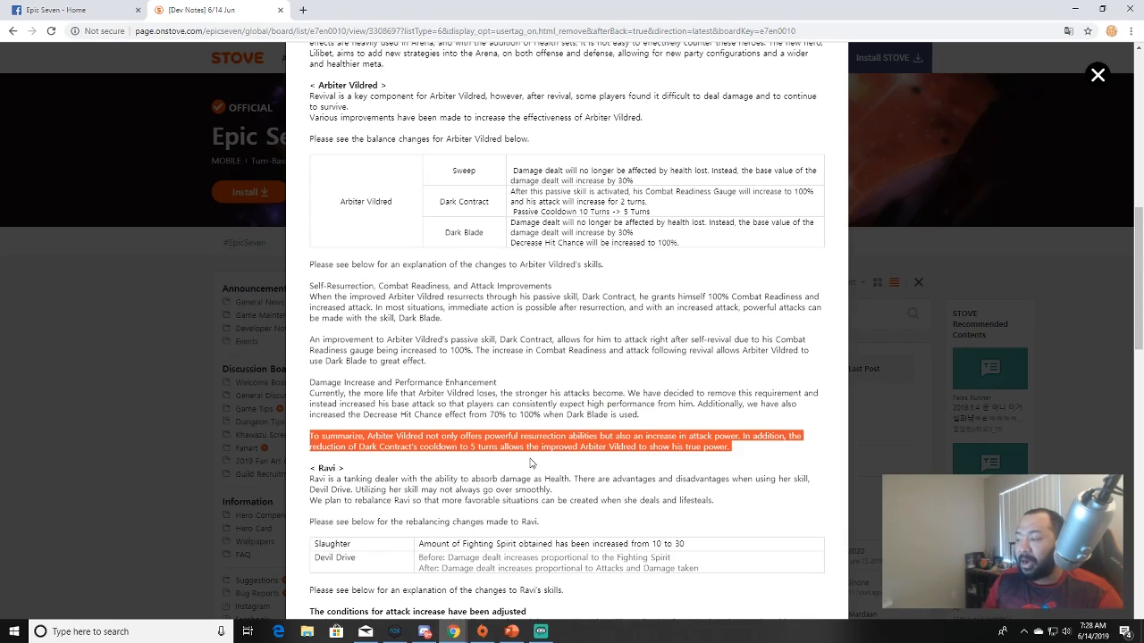
mouse_move(601, 465)
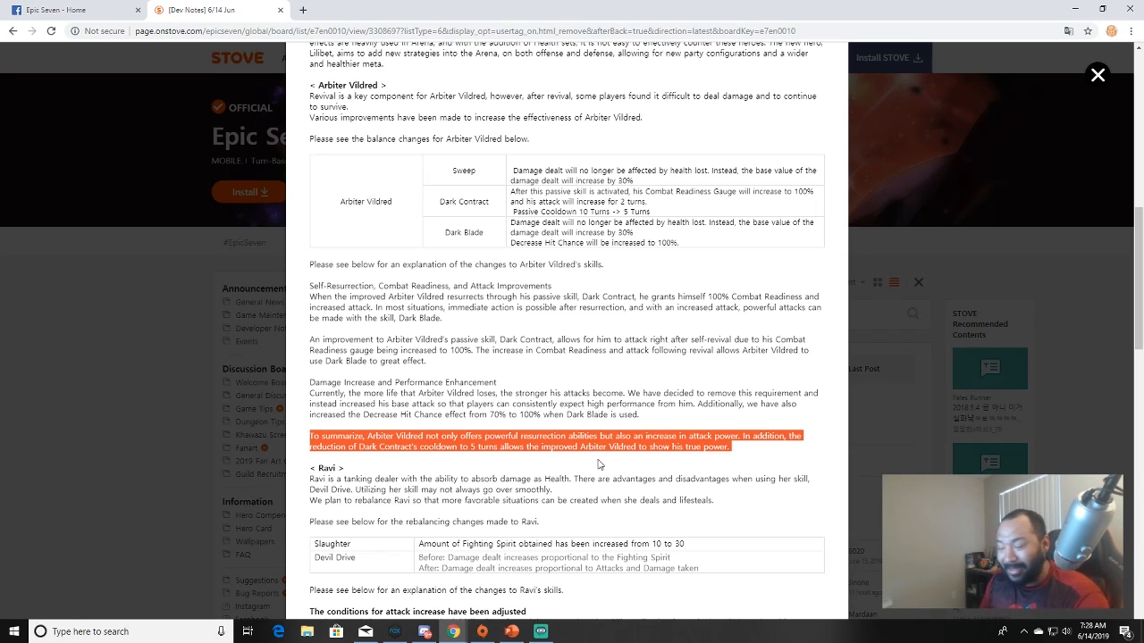
mouse_move(285, 490)
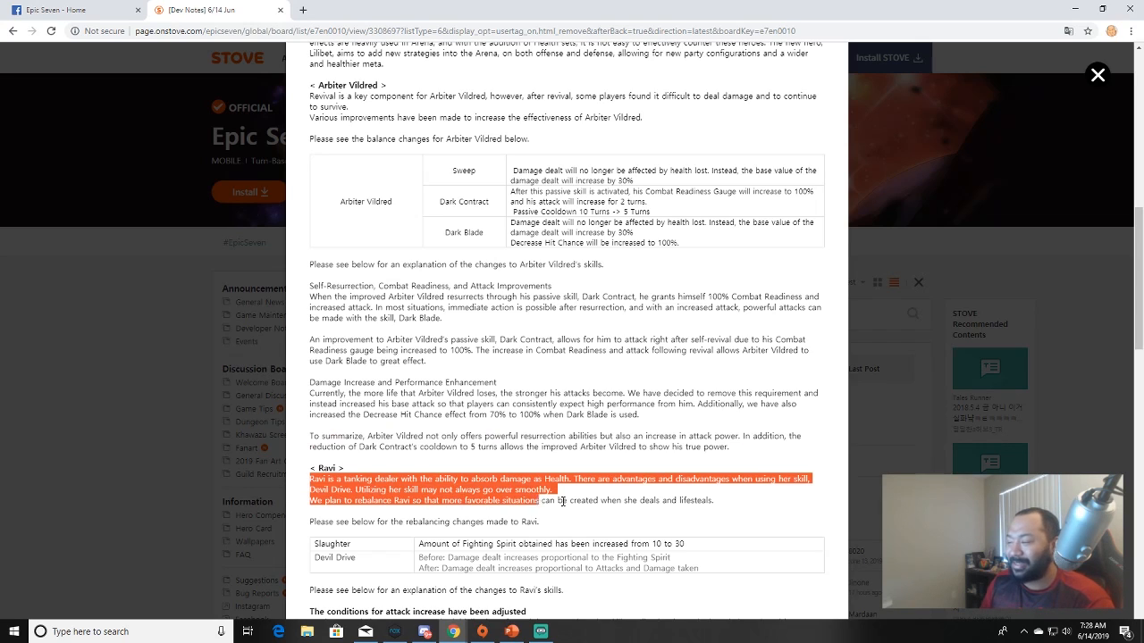
Highlight the Slaughter row's Fighting Spirit change from 10 to 30 in Ravi's table.
scroll("down", 3)
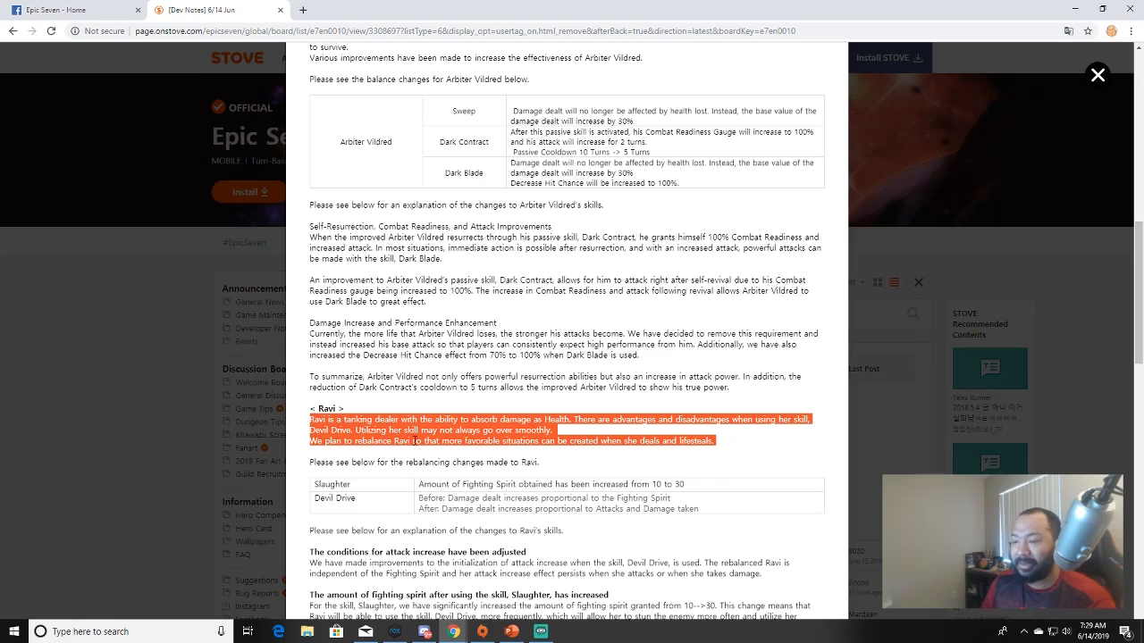
mouse_move(432, 431)
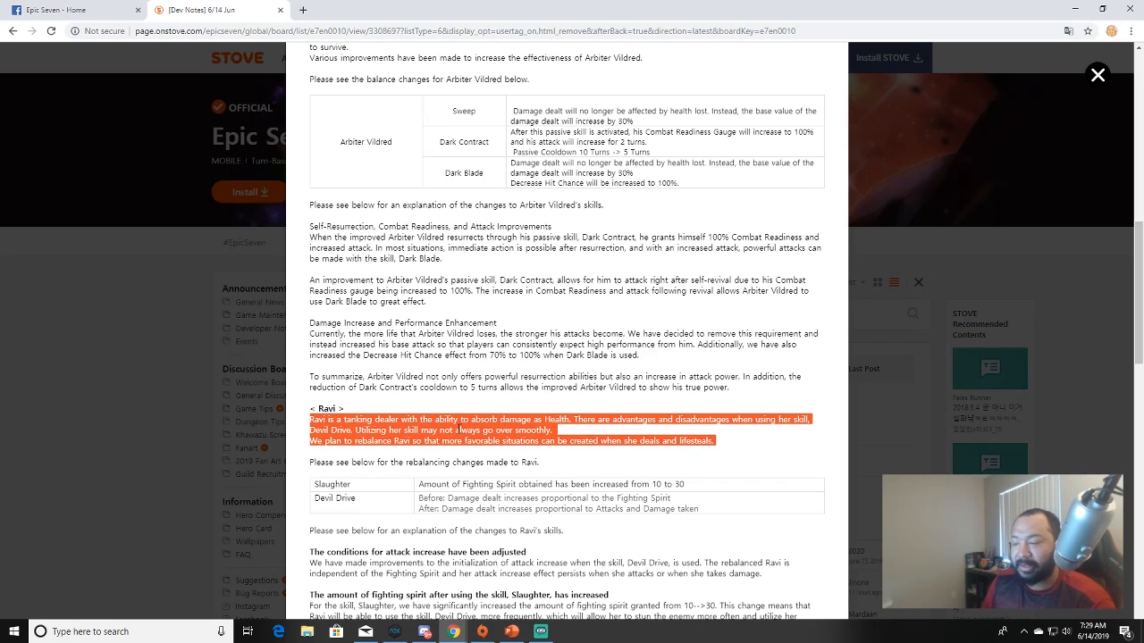
mouse_move(407, 443)
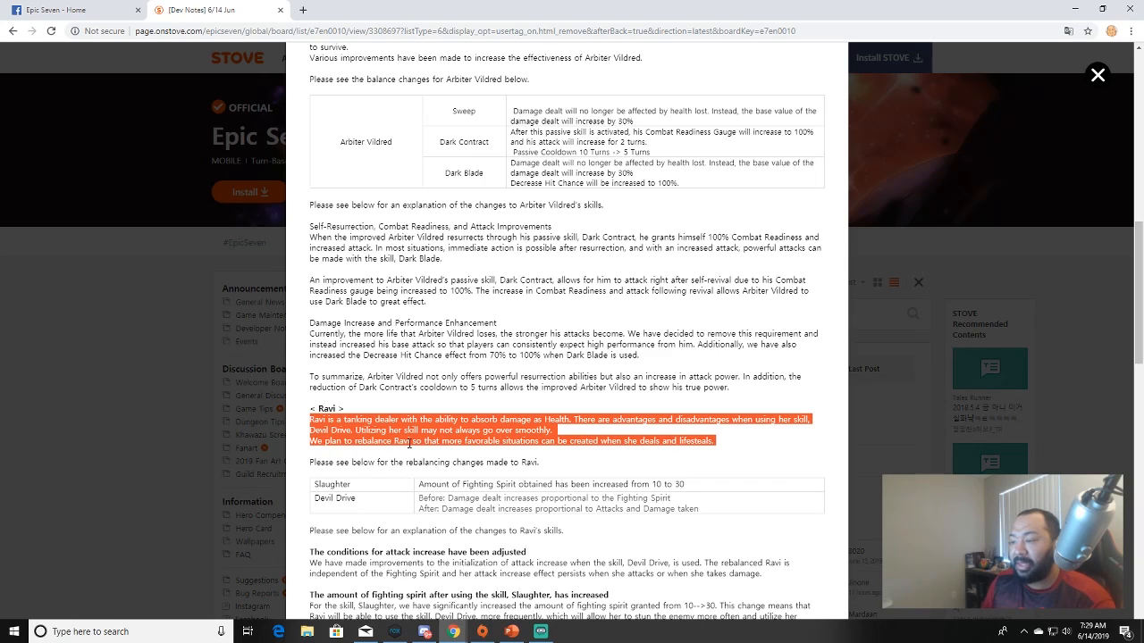
mouse_move(611, 454)
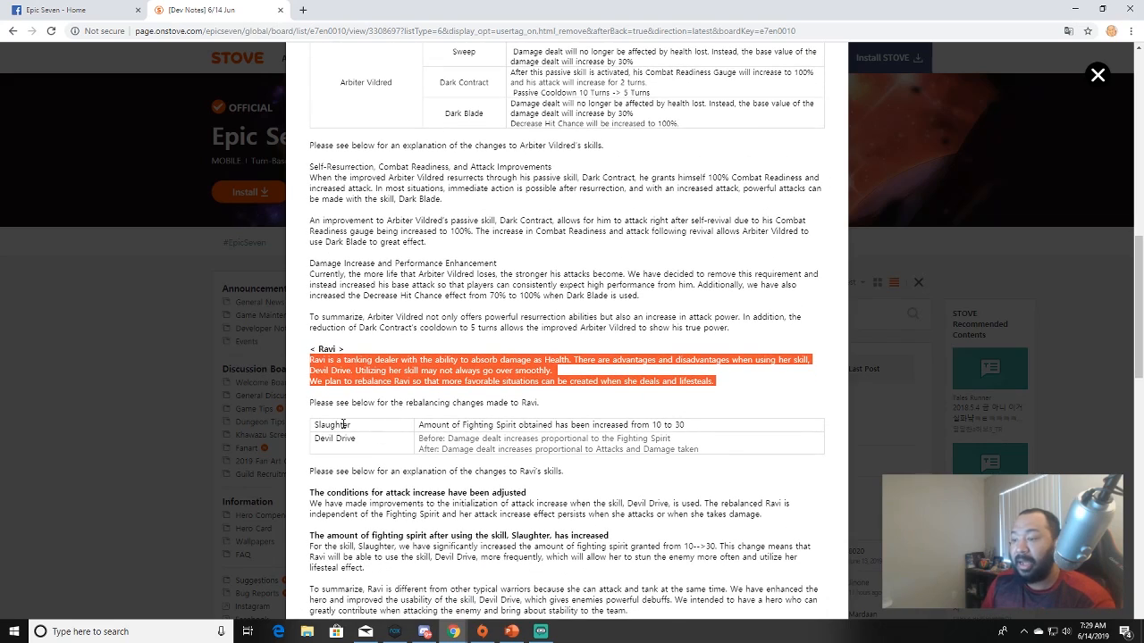
mouse_move(400, 429)
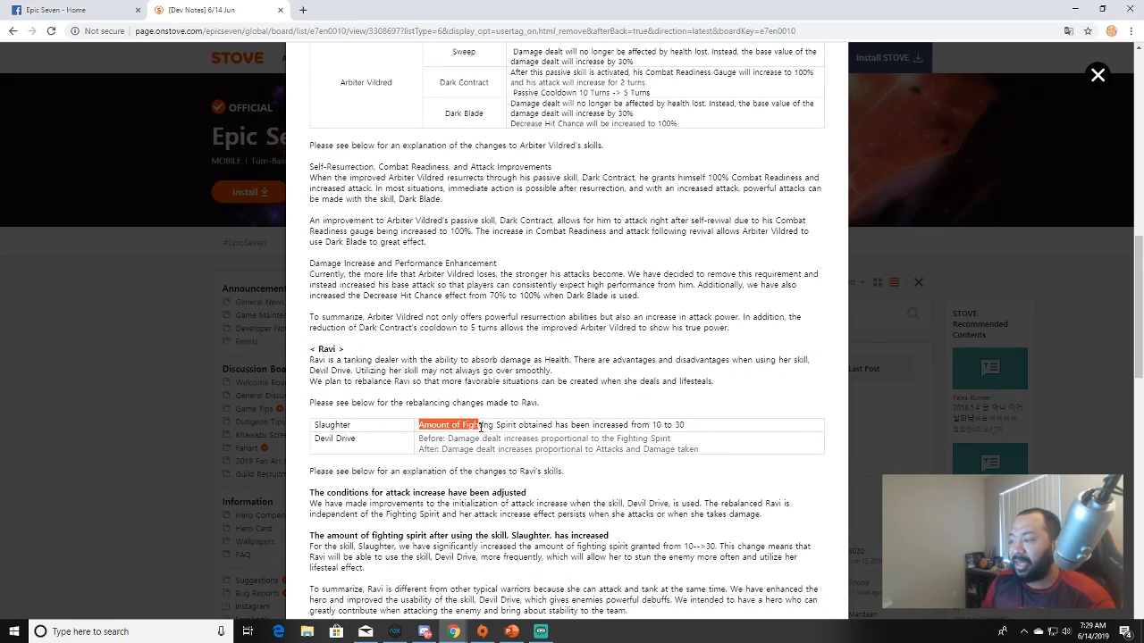
left_click_drag(418, 426, 678, 426)
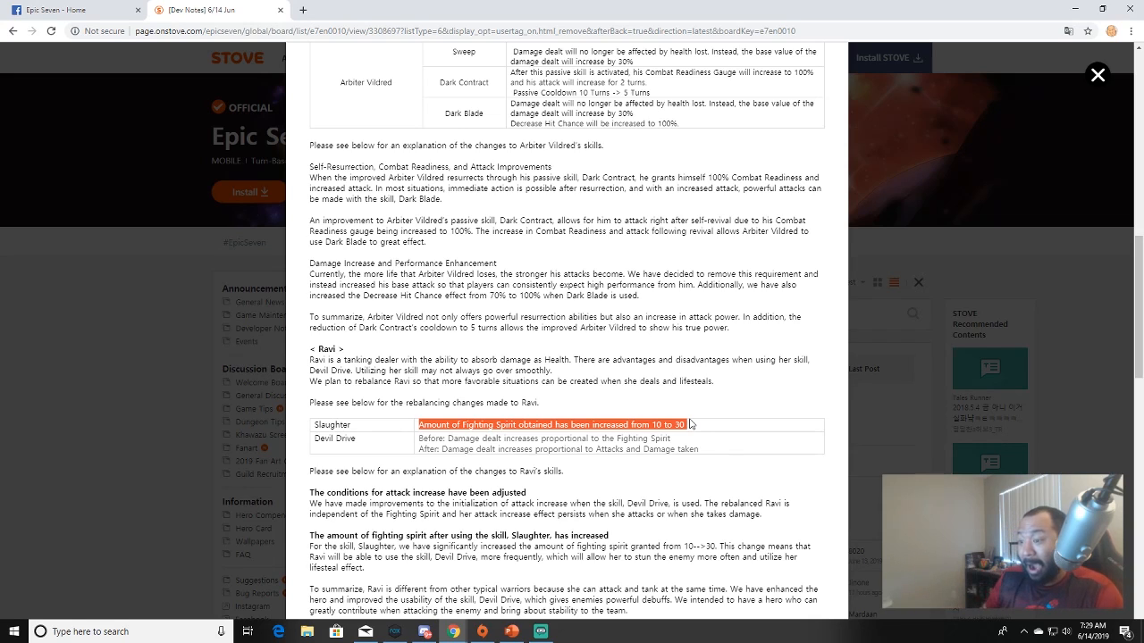
Scroll down to Ravi's adjusted attack-increase conditions paragraph.
scroll("down", 3)
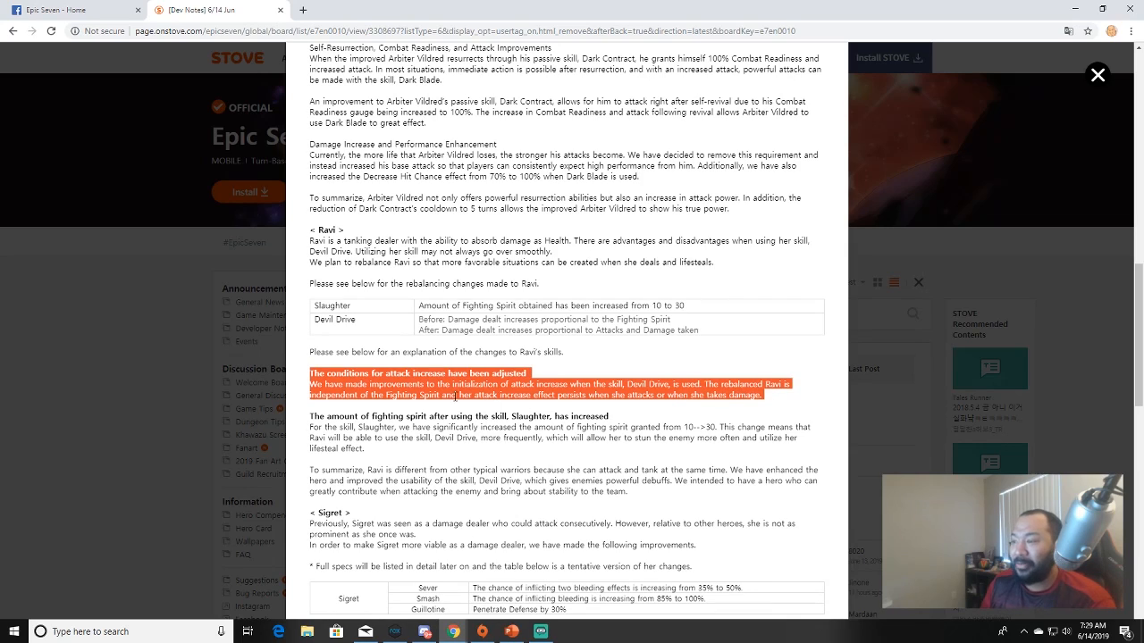
mouse_move(579, 382)
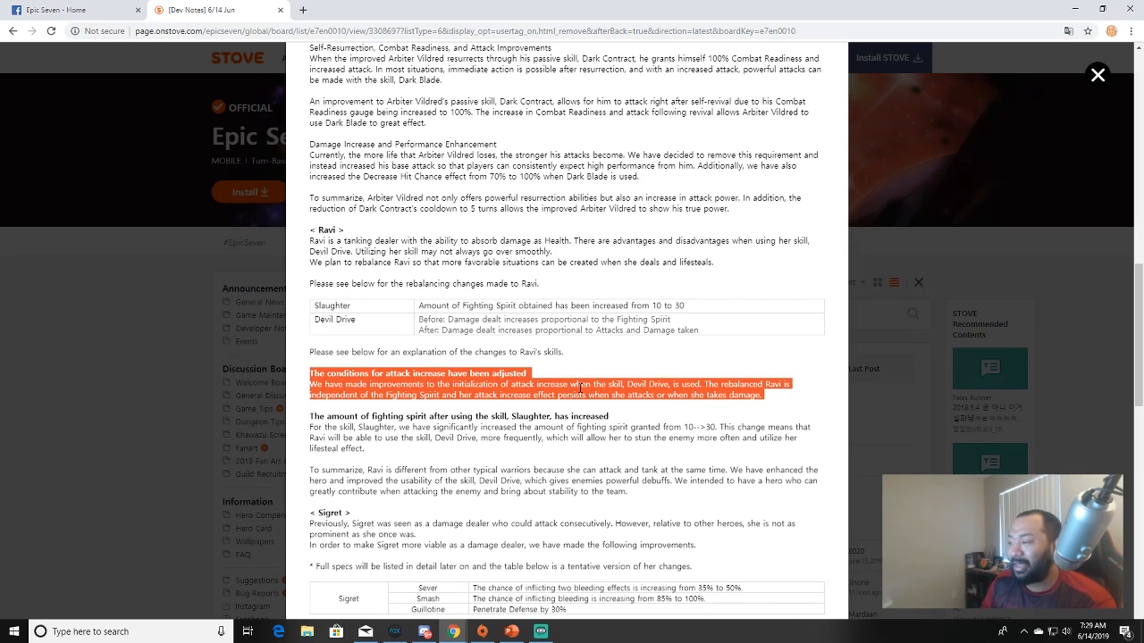
mouse_move(783, 395)
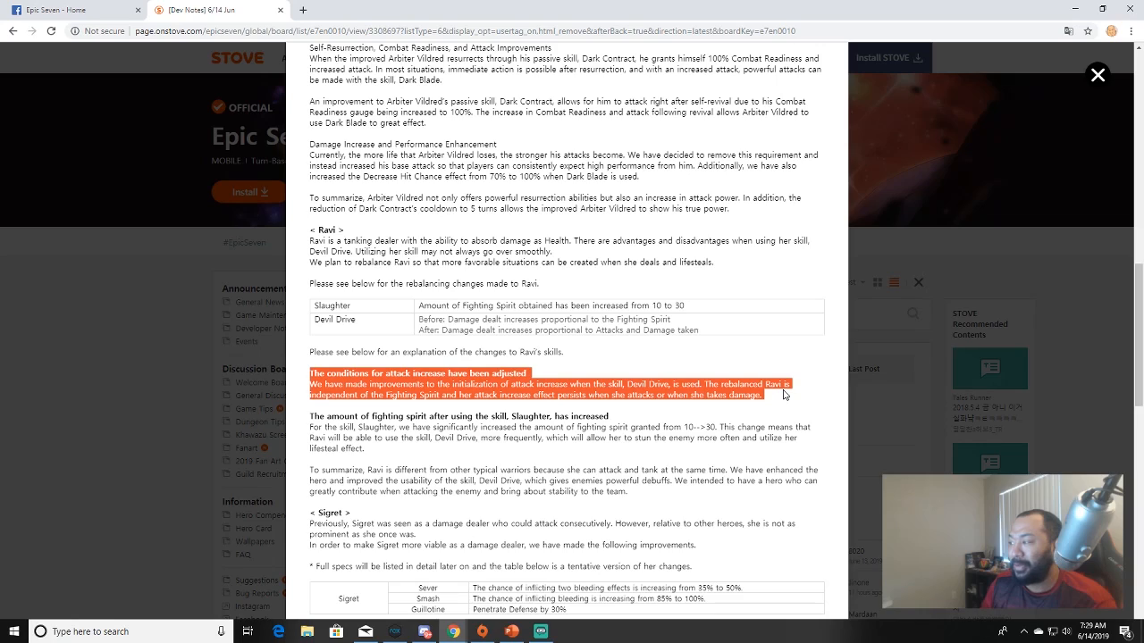
mouse_move(437, 407)
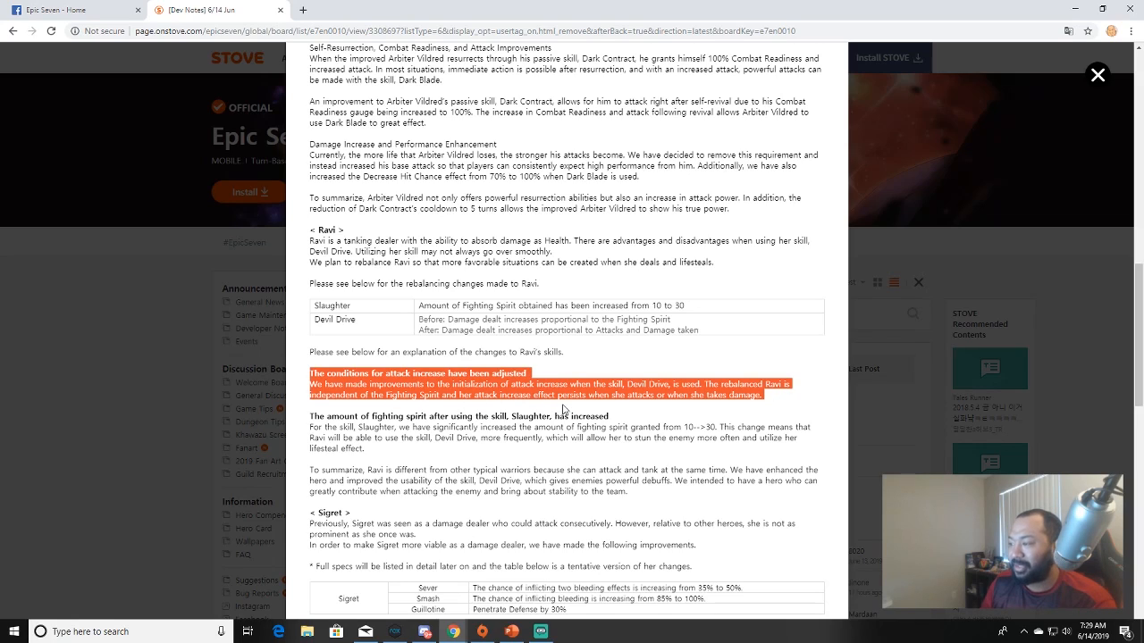
mouse_move(728, 400)
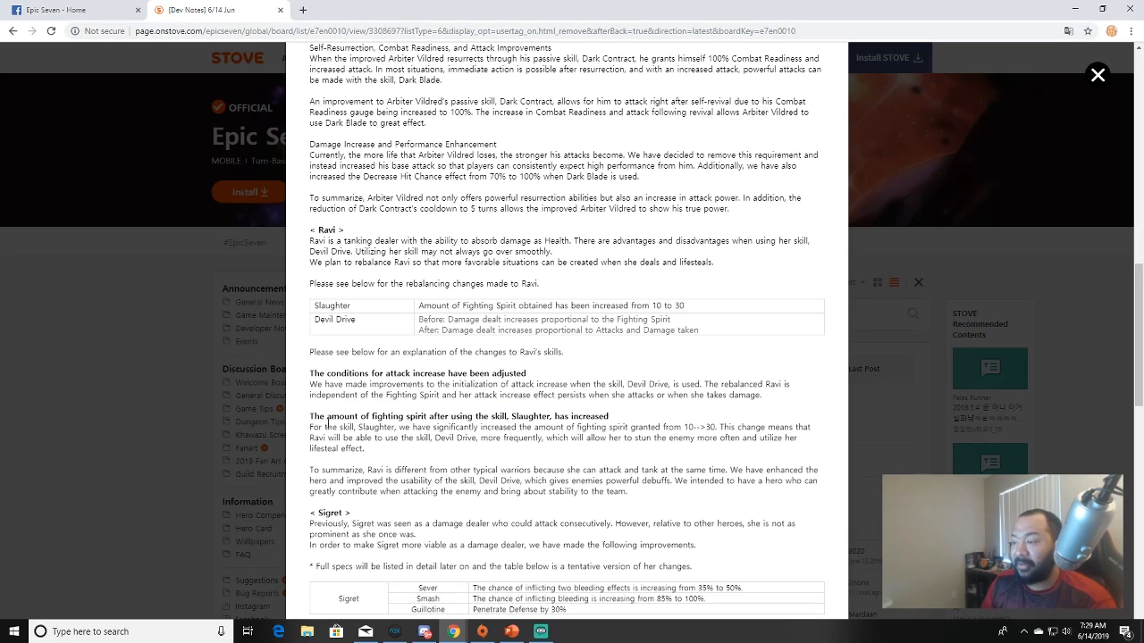
mouse_move(305, 422)
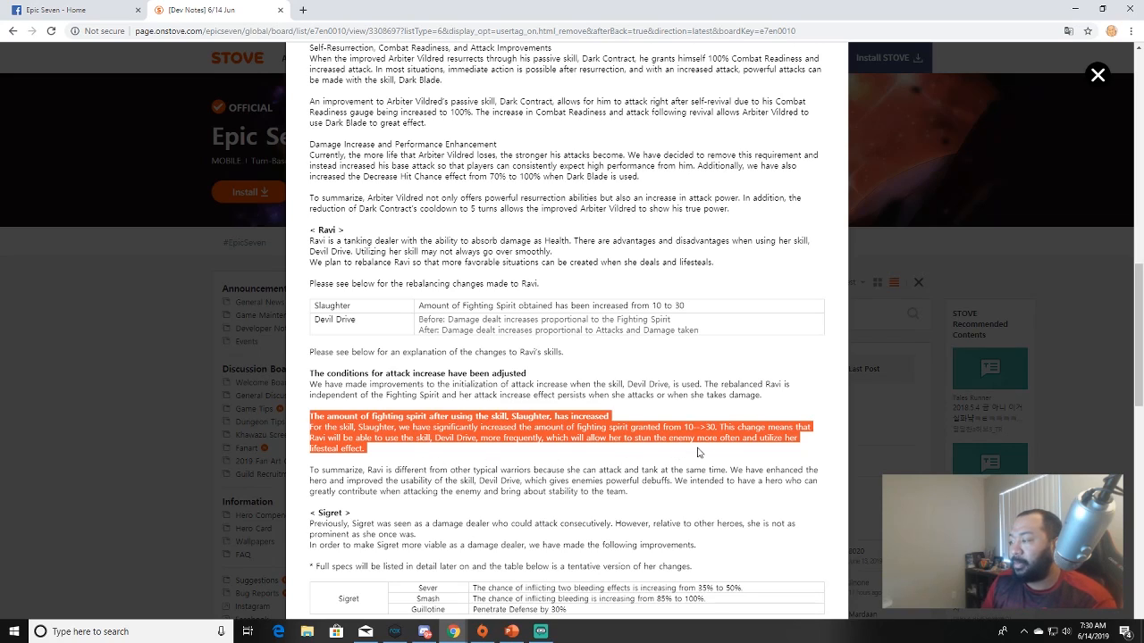
mouse_move(729, 458)
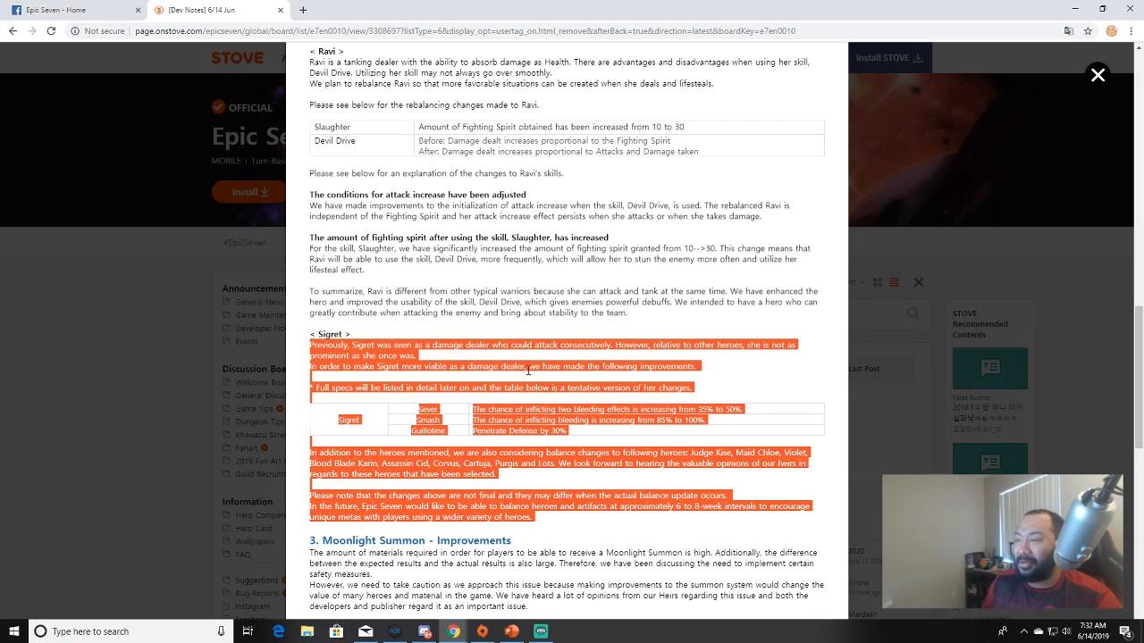
mouse_move(604, 354)
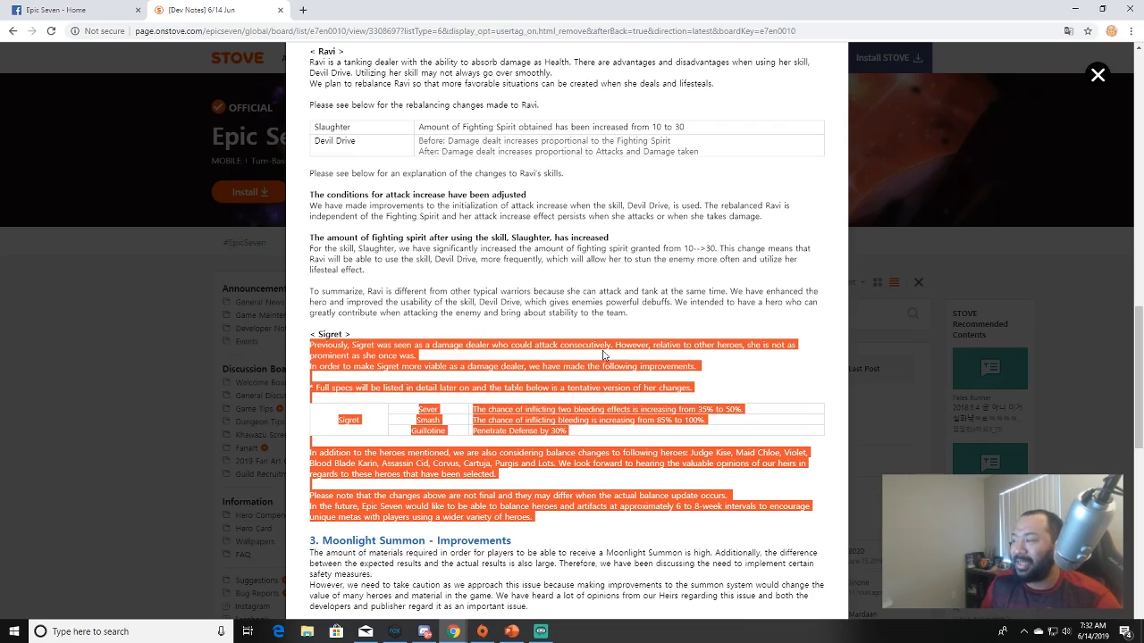
mouse_move(754, 336)
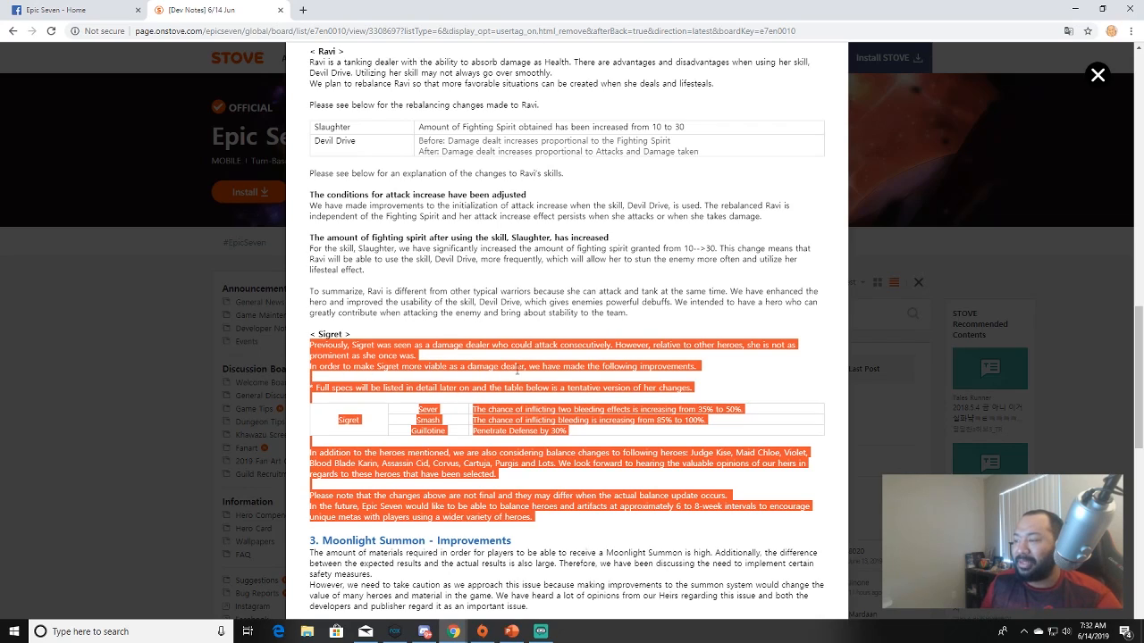
mouse_move(365, 387)
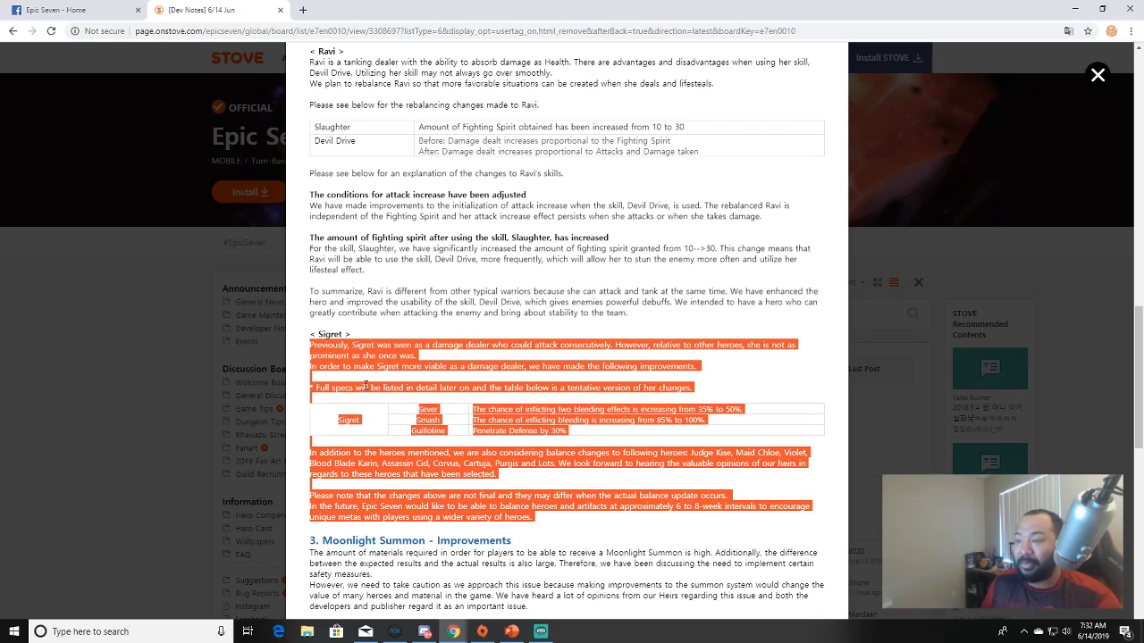
mouse_move(479, 396)
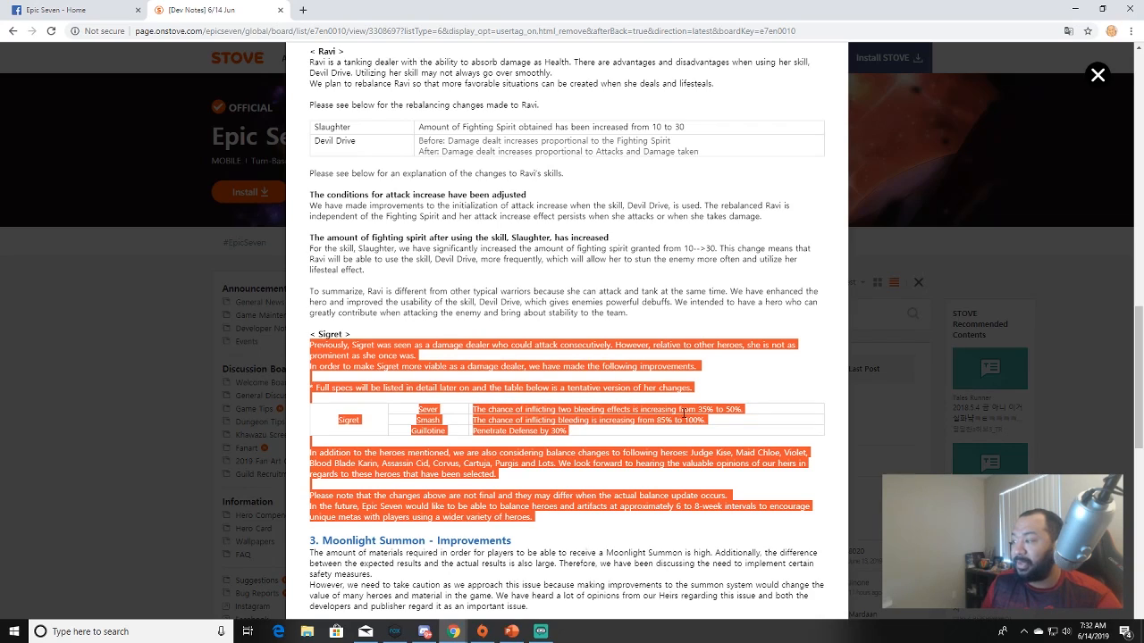
mouse_move(454, 426)
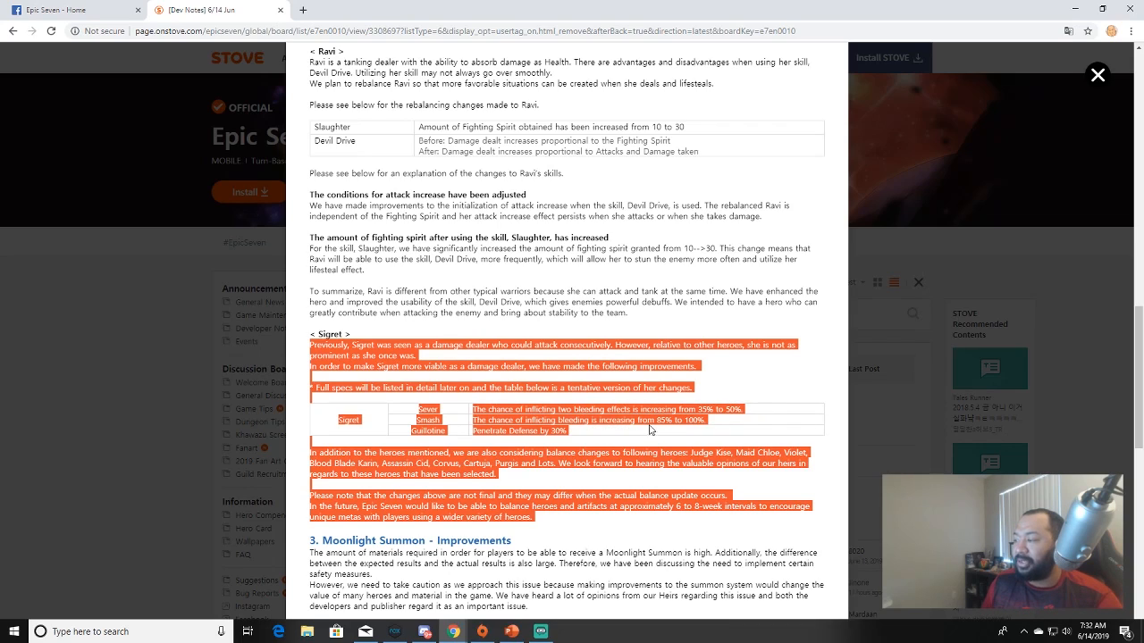
mouse_move(558, 422)
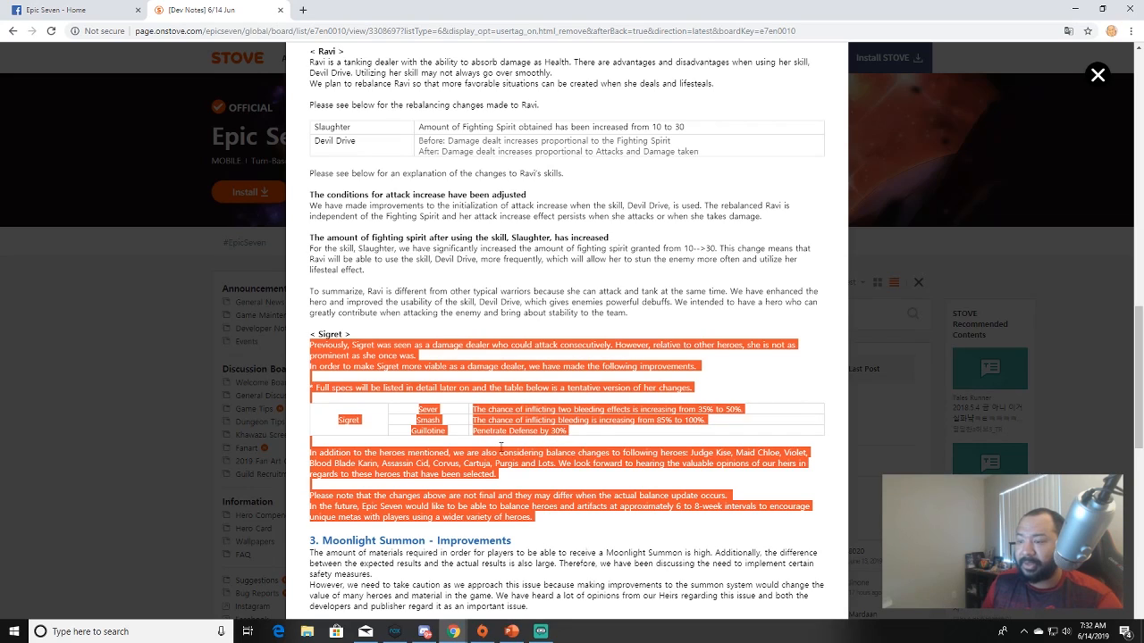
mouse_move(532, 485)
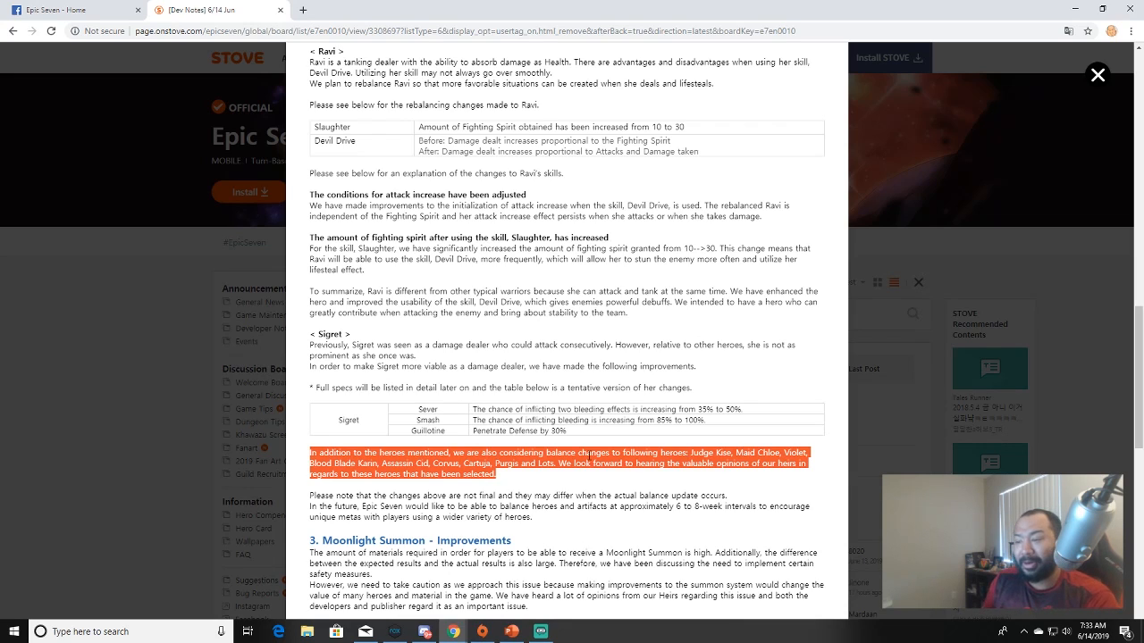
Reread the Vildred and Ravi changes, then scroll down to the Moonlight Summon Improvements section.
scroll("down", 3)
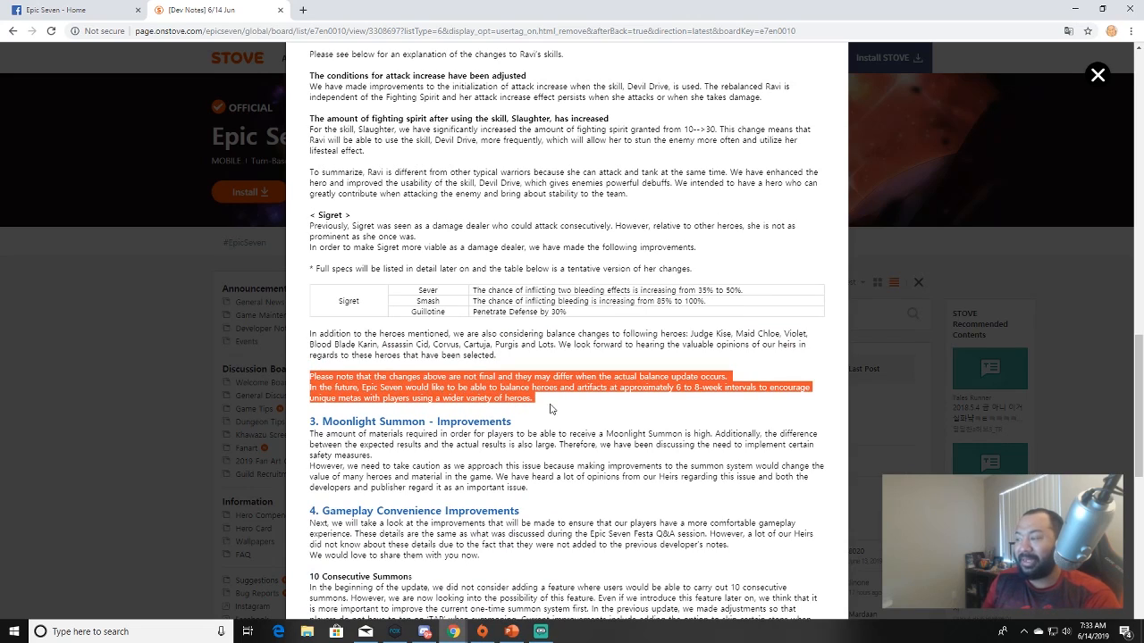
mouse_move(454, 411)
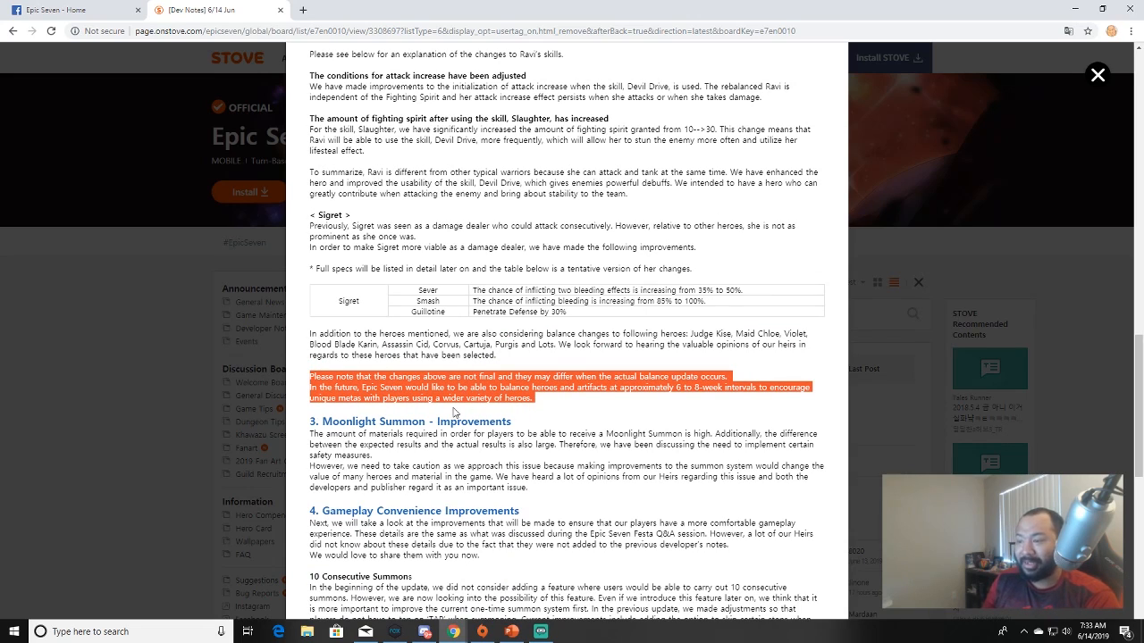
mouse_move(611, 400)
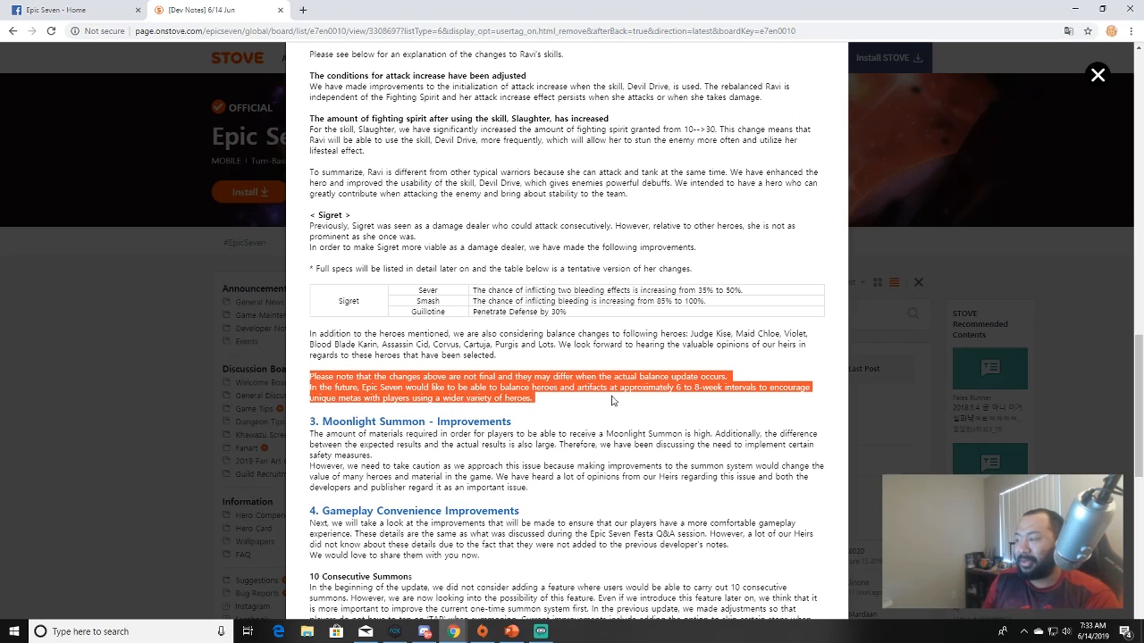
mouse_move(638, 404)
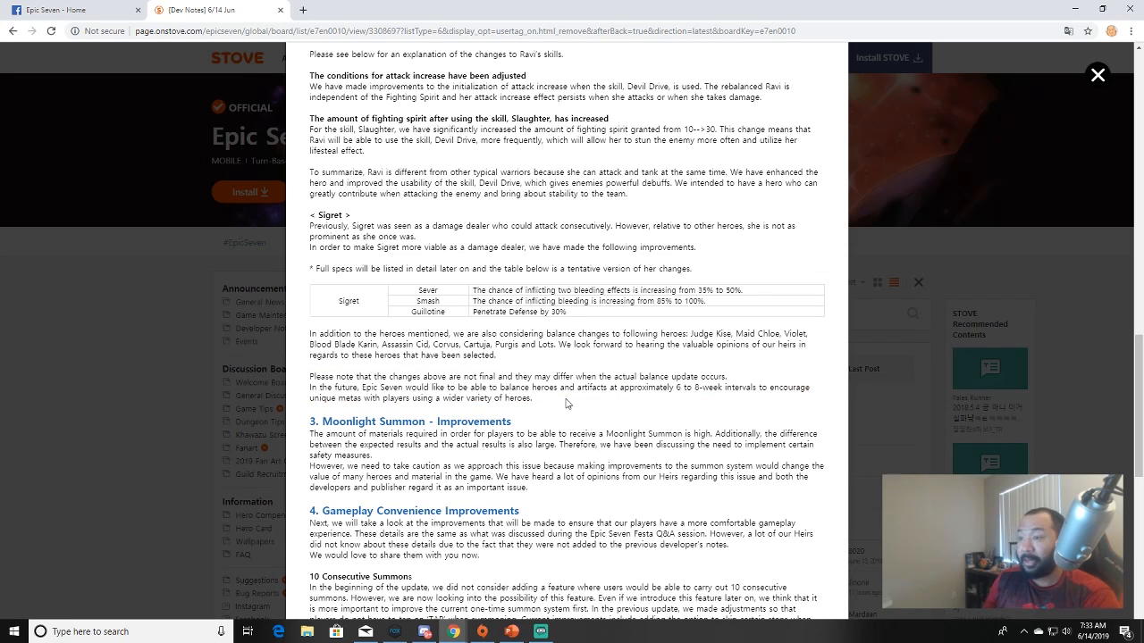
scroll("up", 3)
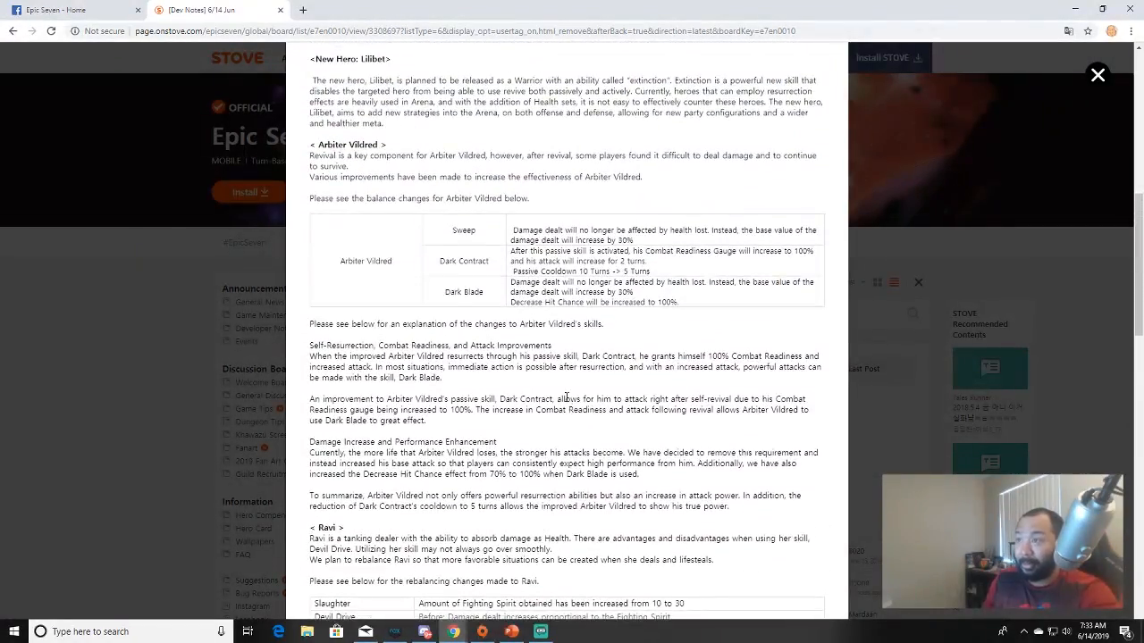
scroll("down", 3)
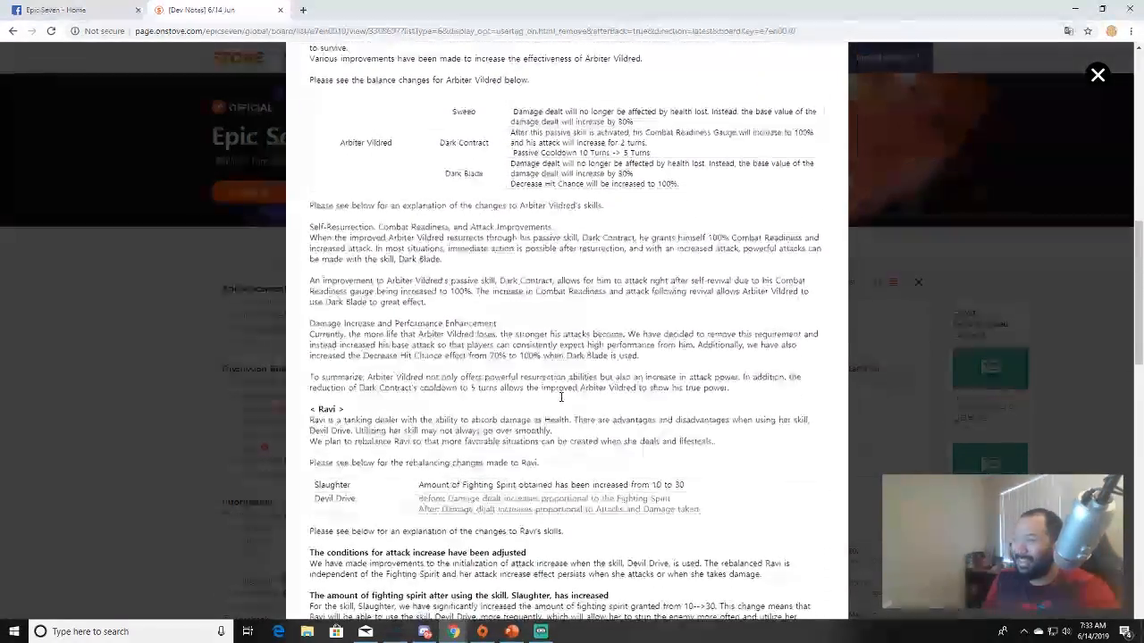
scroll("down", 3)
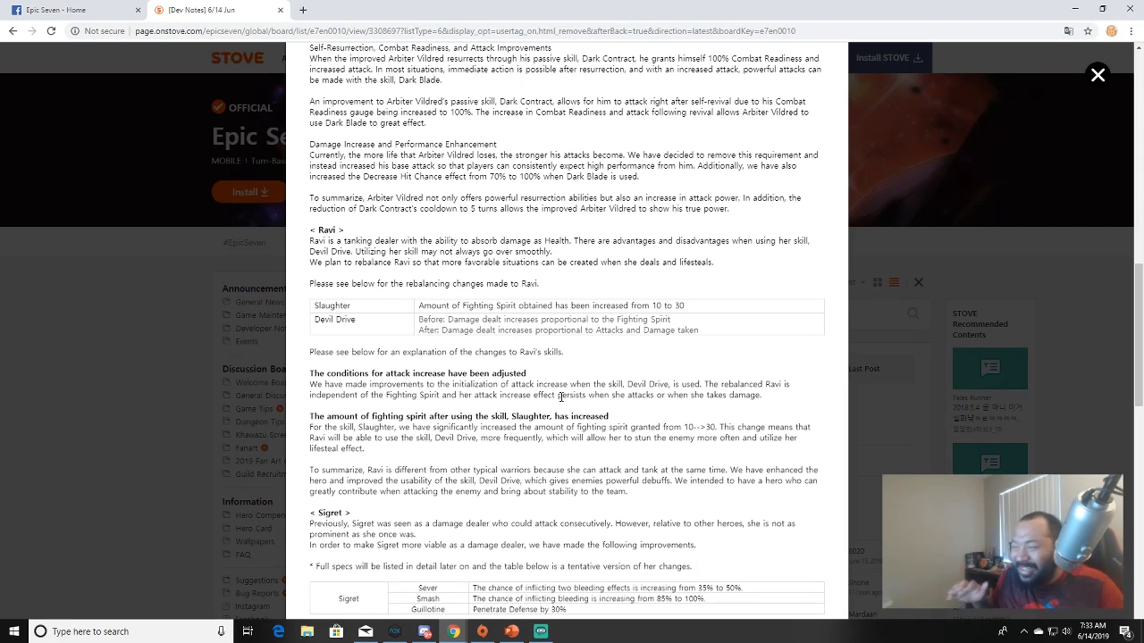
scroll("down", 3)
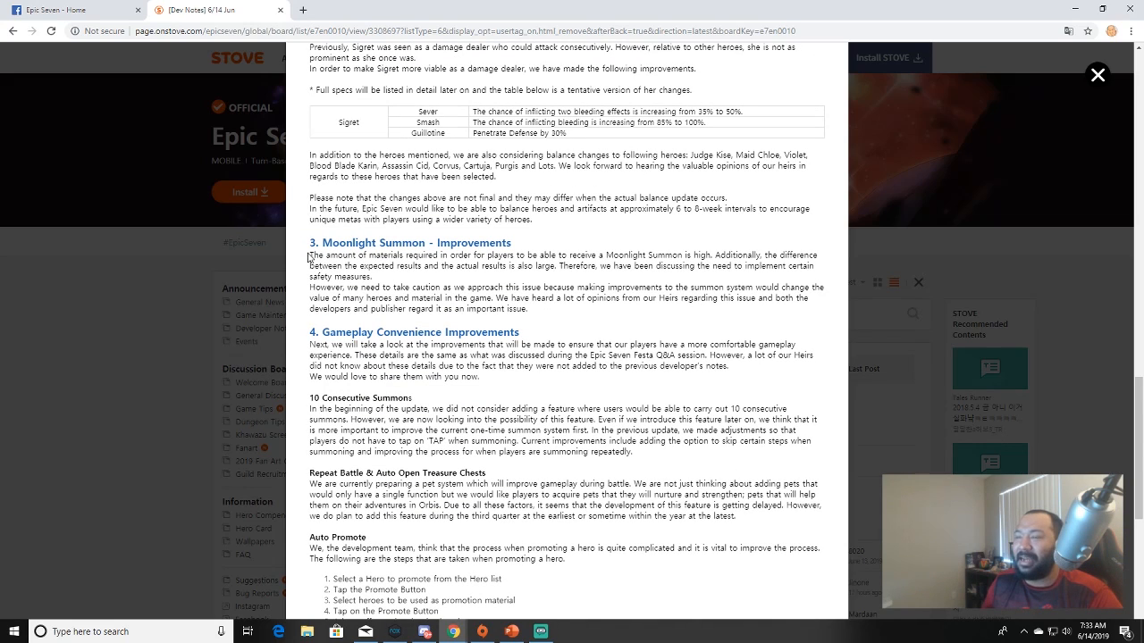
Highlight the two Moonlight Summon Improvements paragraphs.
left_click_drag(311, 254, 552, 308)
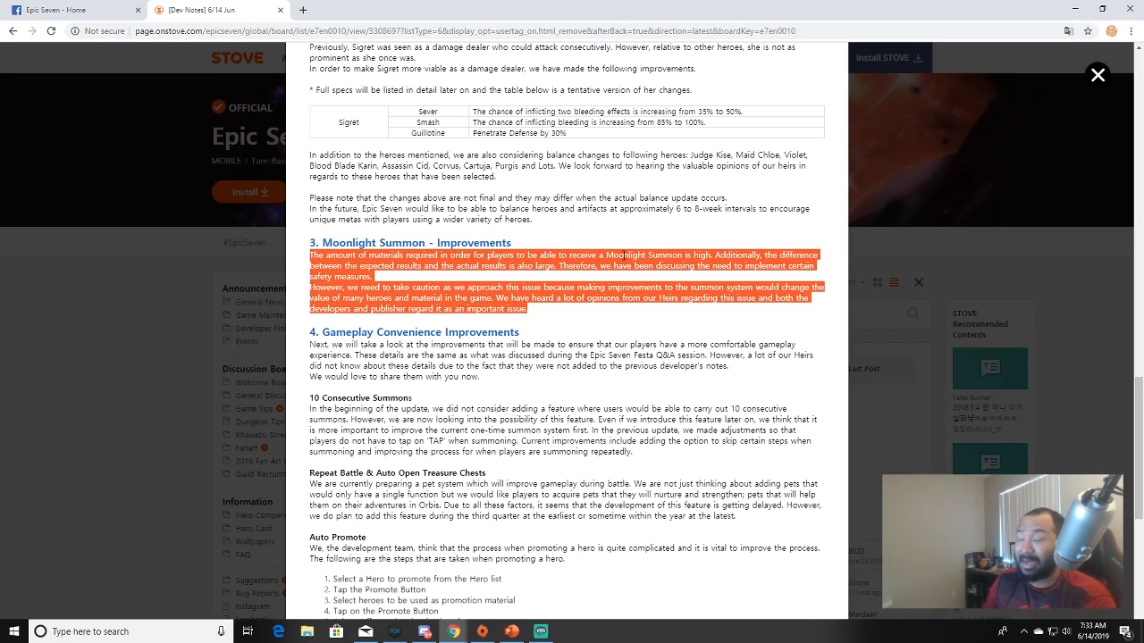
mouse_move(383, 279)
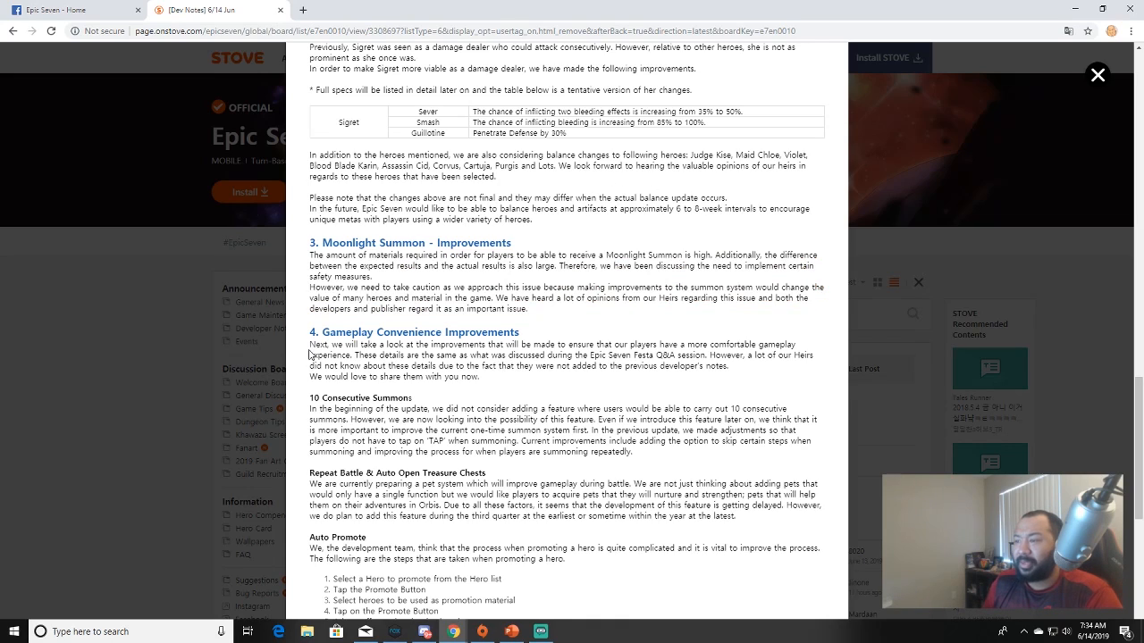
Highlight the Gameplay Convenience Improvements introduction and continue to 10 Consecutive Summons.
left_click_drag(309, 343, 482, 375)
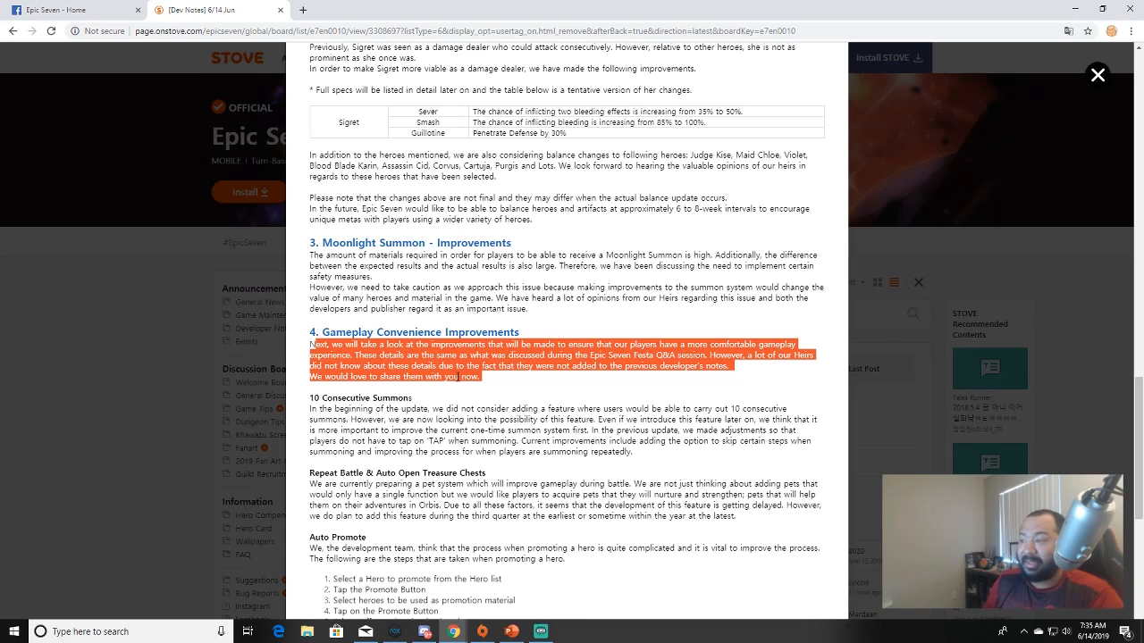
mouse_move(639, 379)
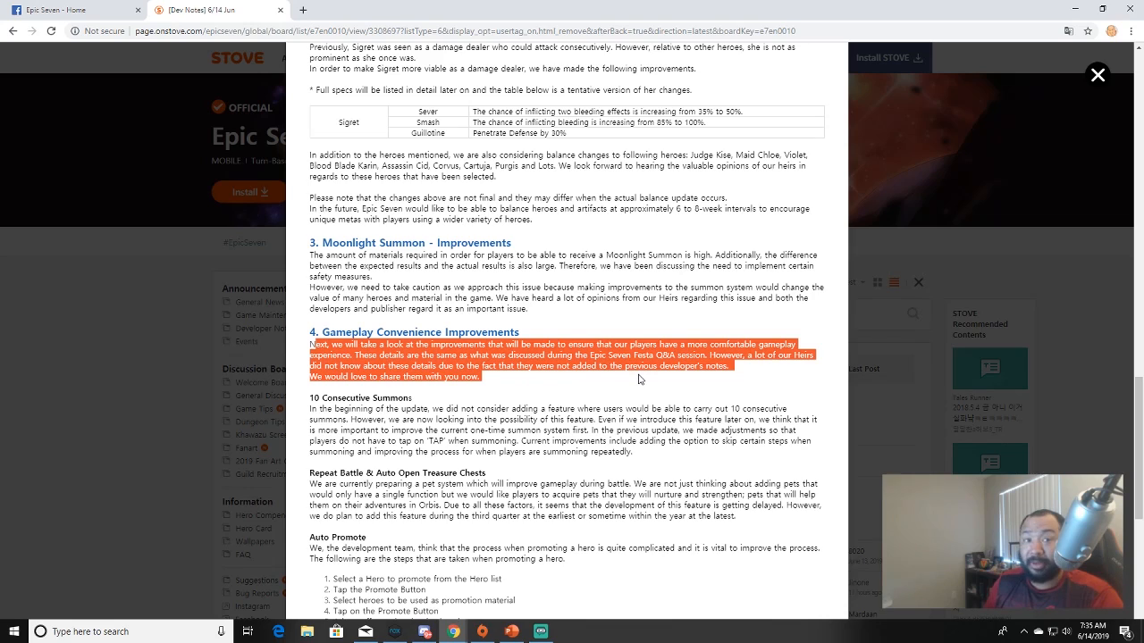
mouse_move(497, 389)
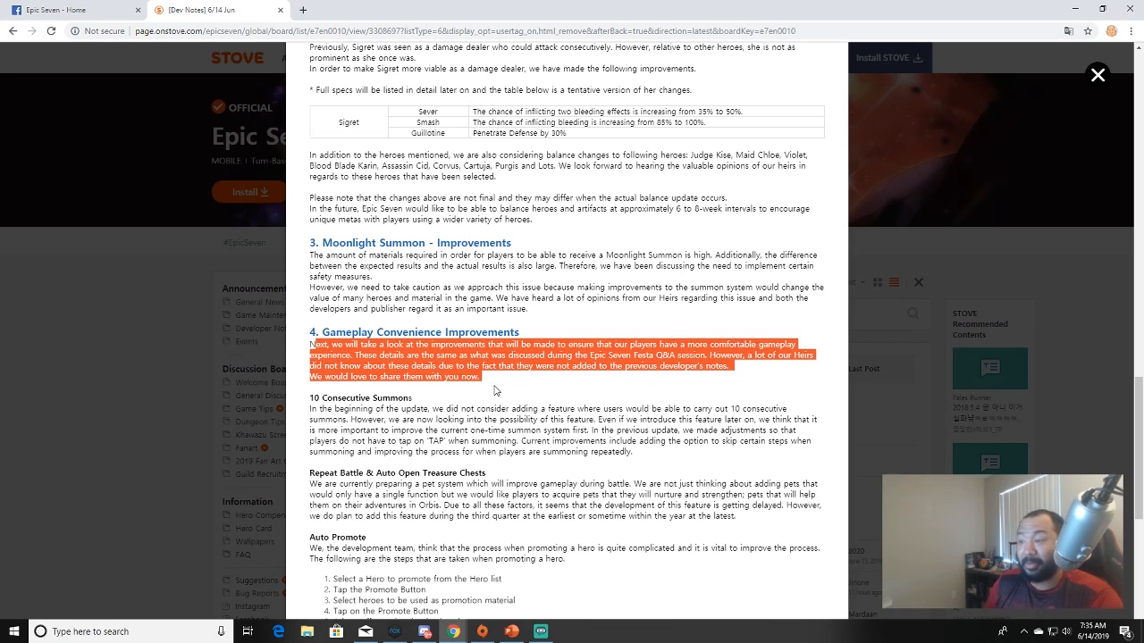
scroll("down", 3)
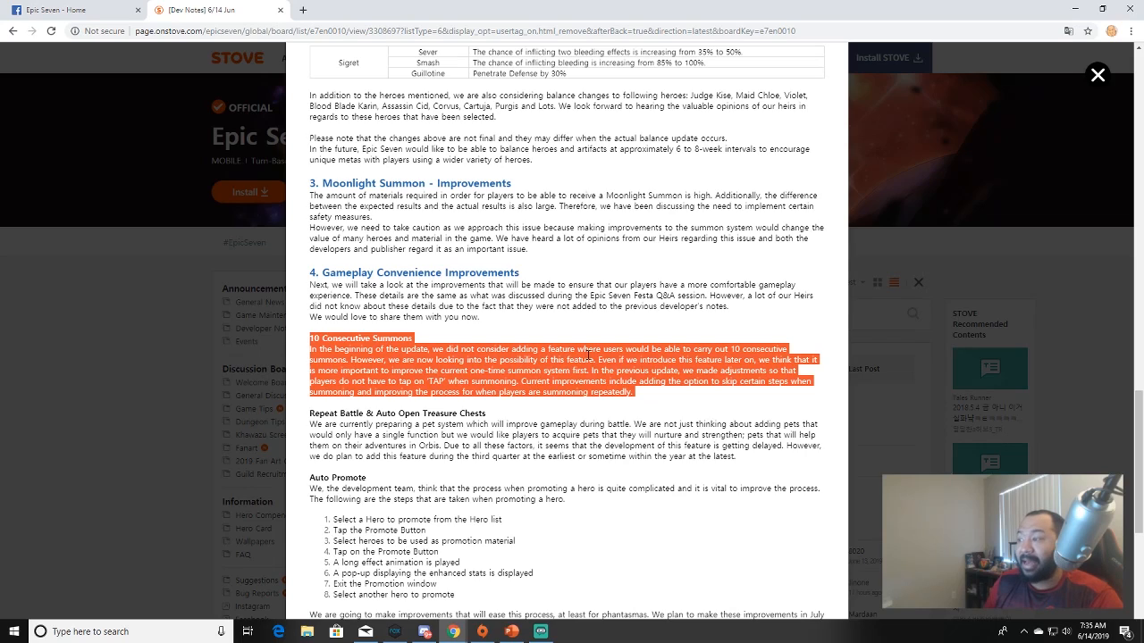
mouse_move(583, 372)
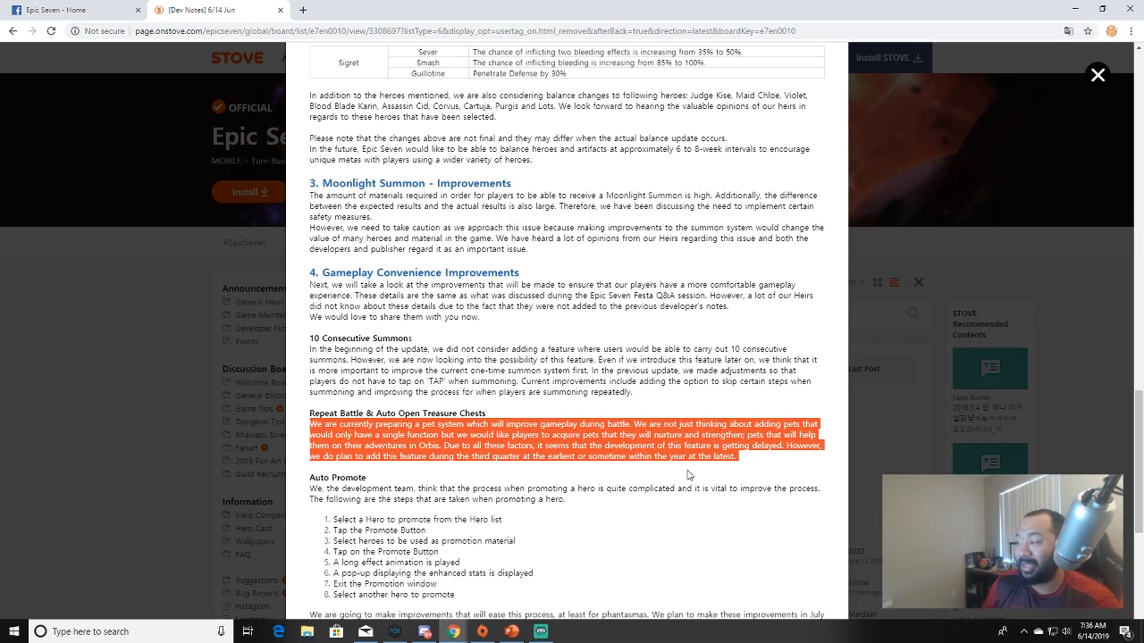
mouse_move(483, 475)
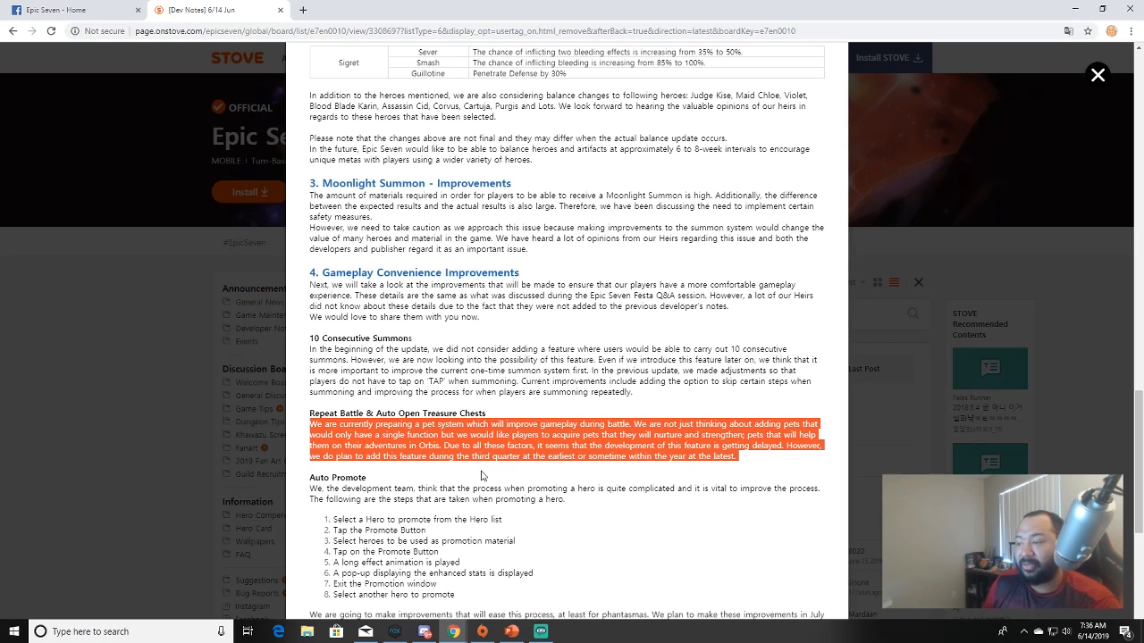
mouse_move(547, 470)
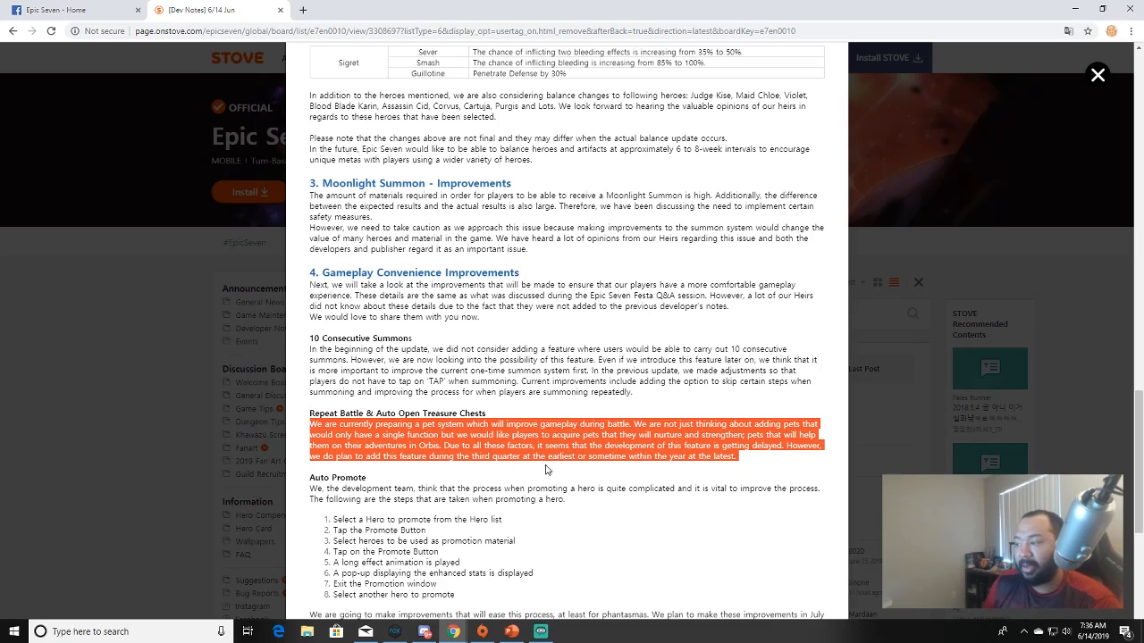
mouse_move(661, 469)
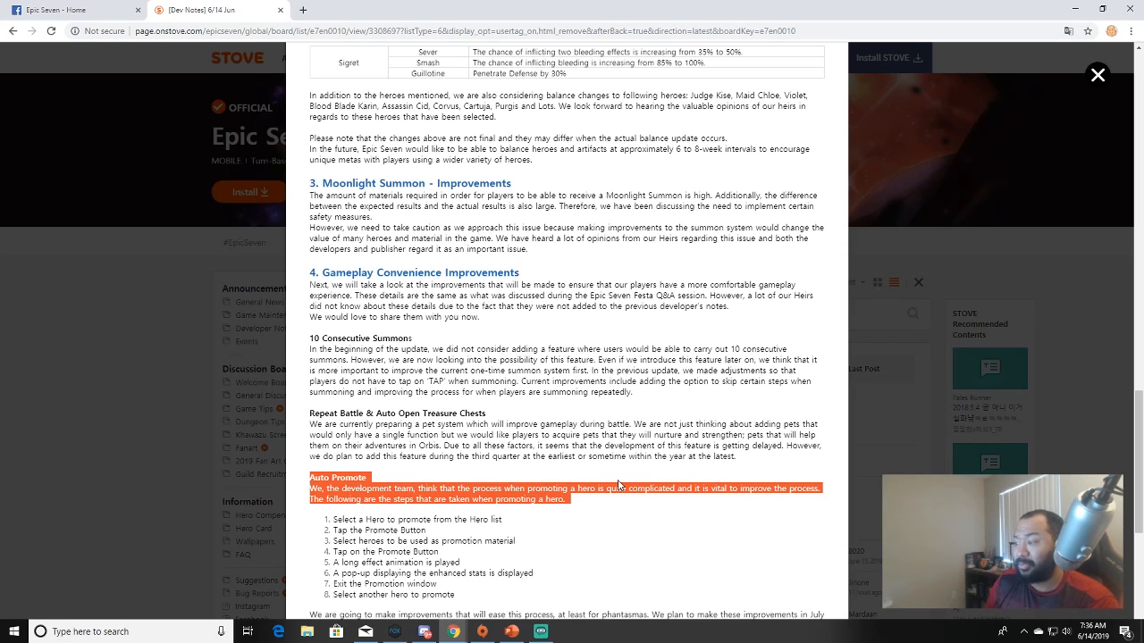
Scroll down the post to bring the Auto Promote section into view.
scroll("down", 3)
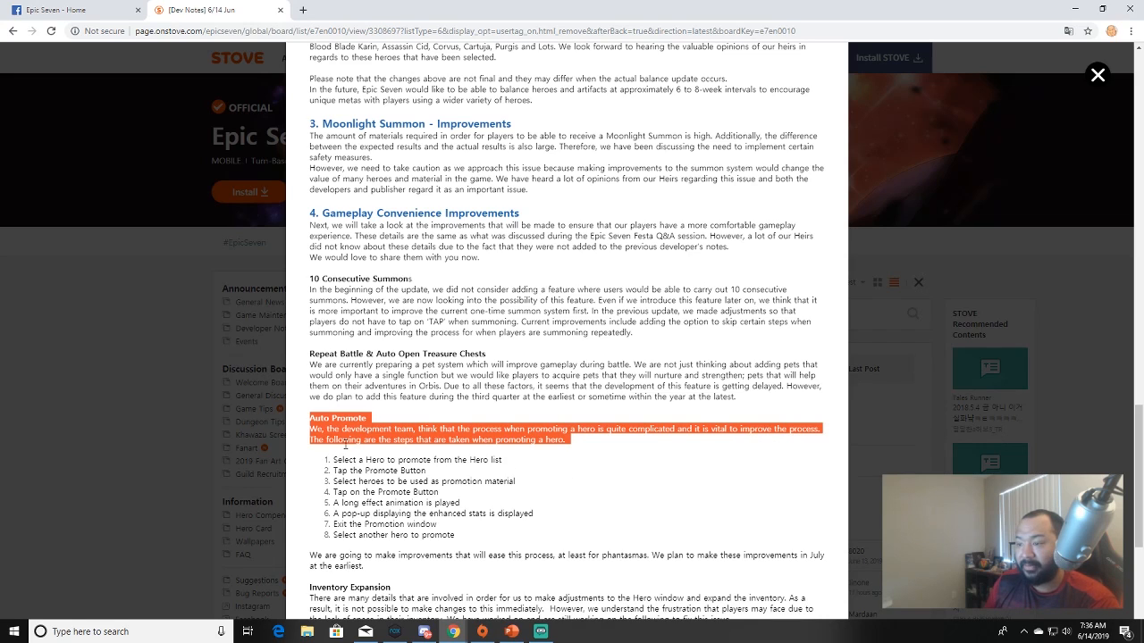
mouse_move(481, 454)
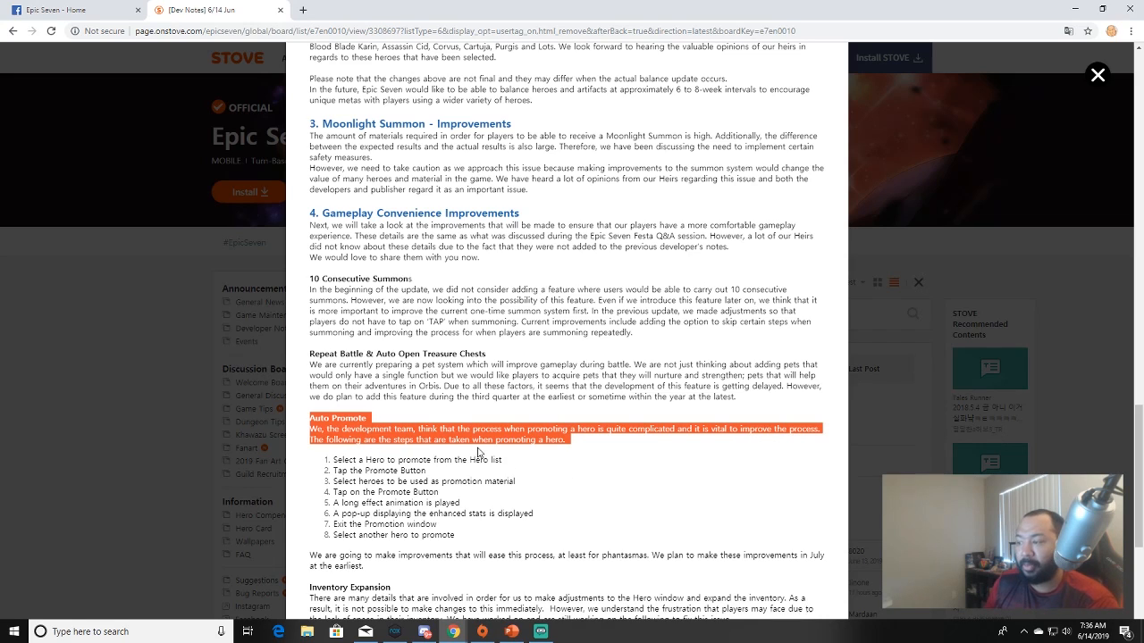
scroll("down", 3)
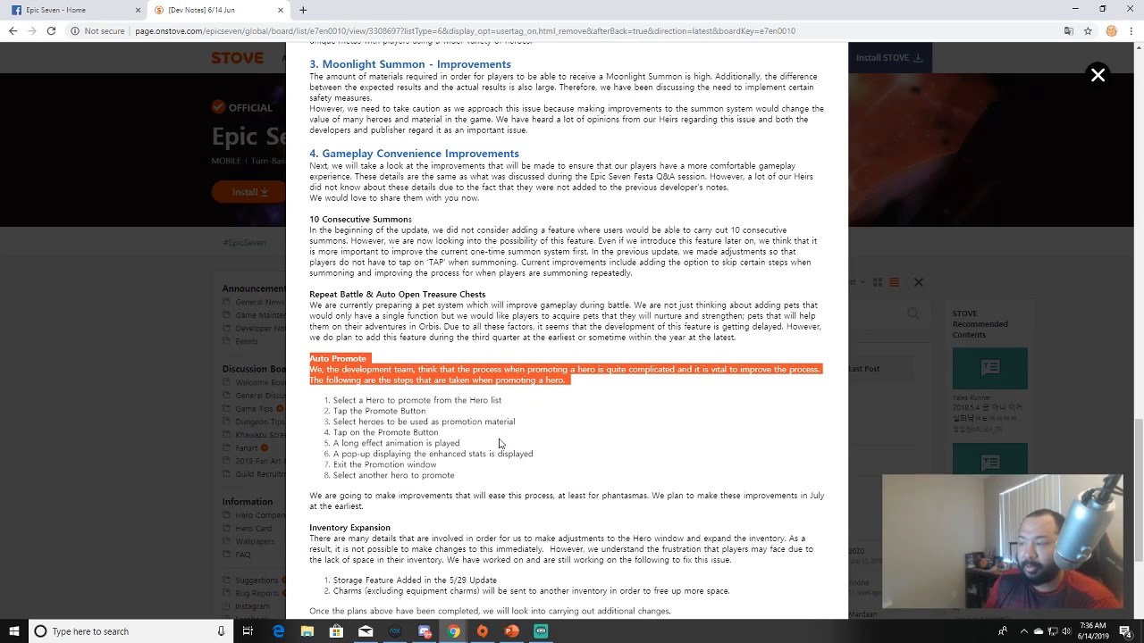
mouse_move(515, 443)
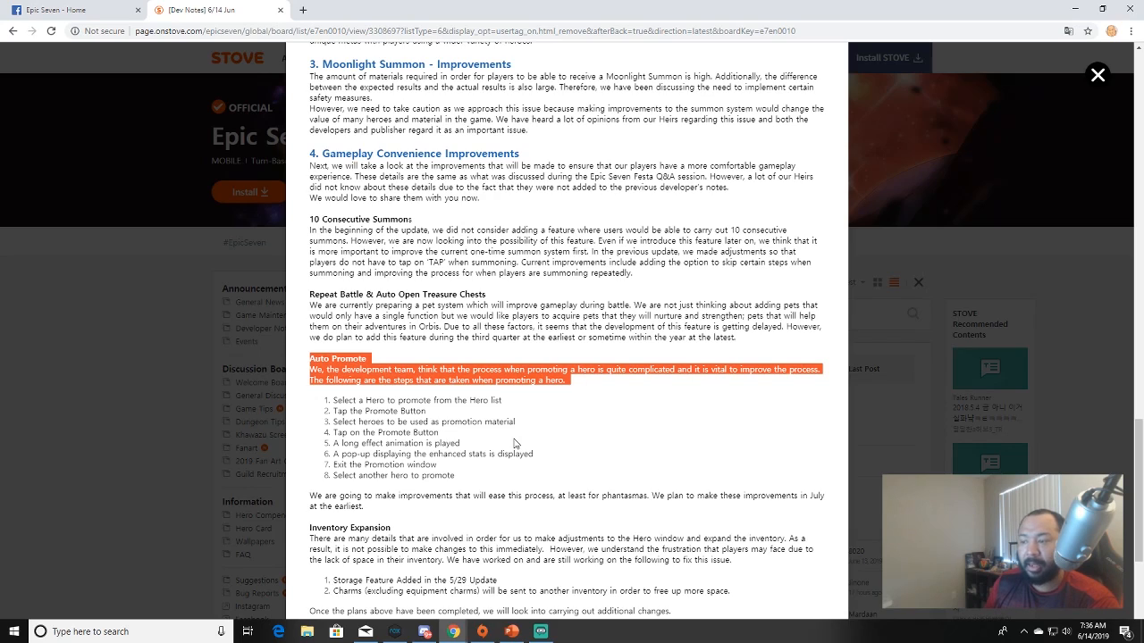
mouse_move(525, 439)
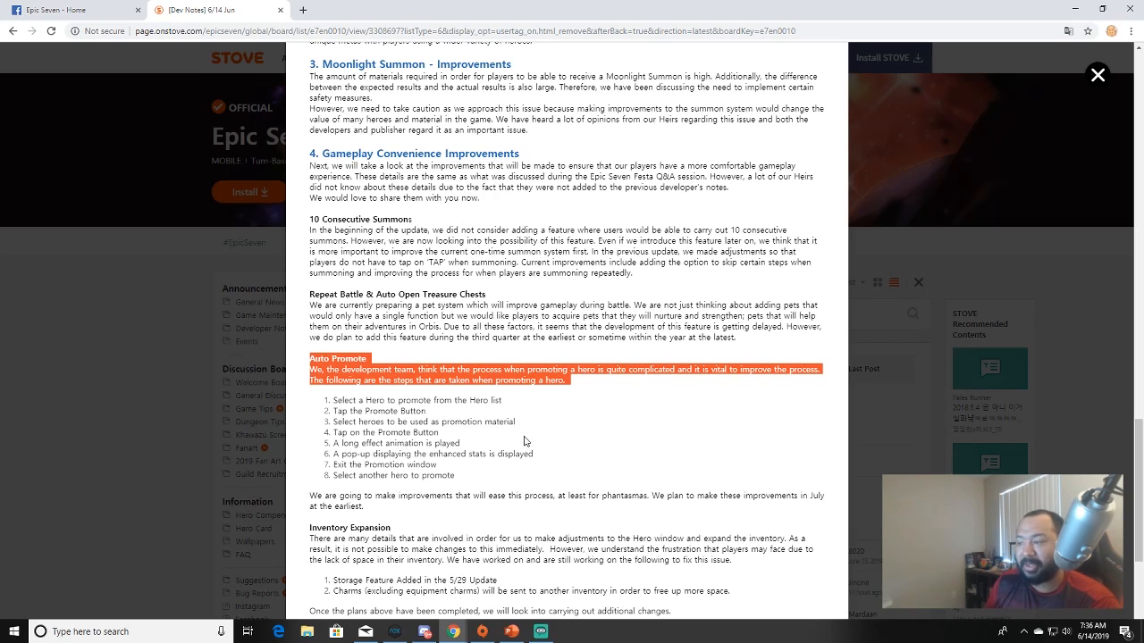
mouse_move(531, 434)
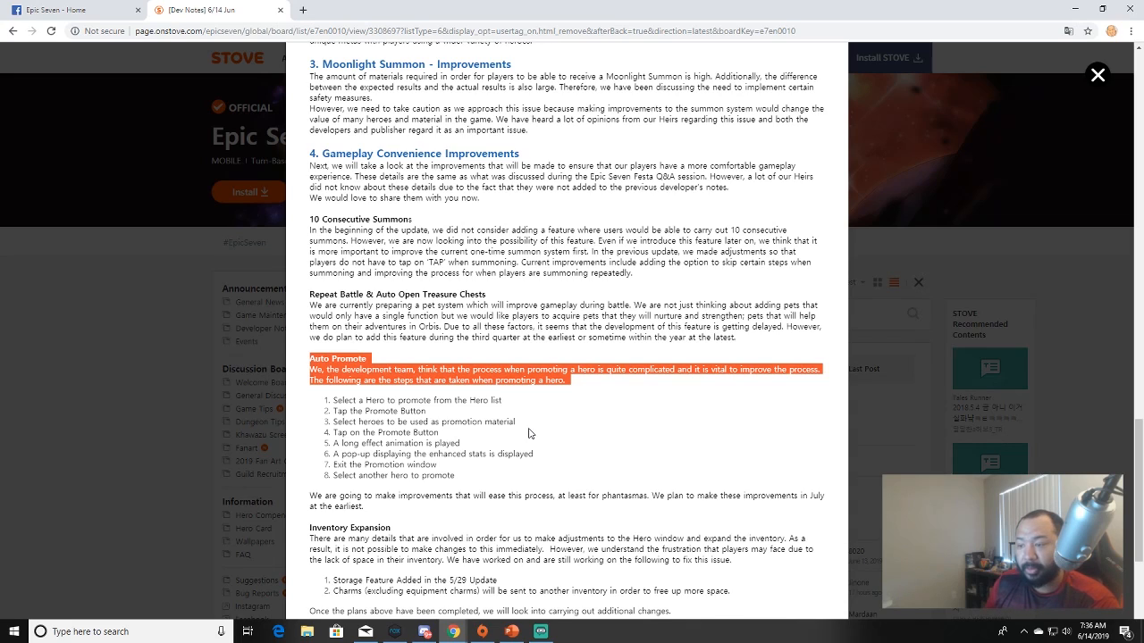
scroll("down", 3)
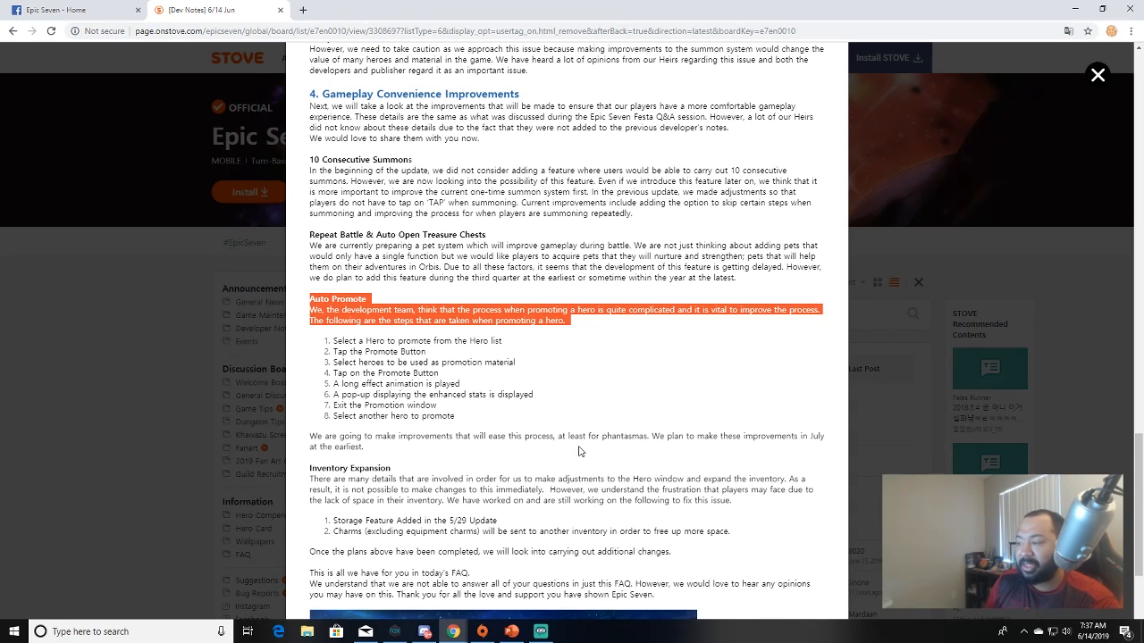
mouse_move(615, 450)
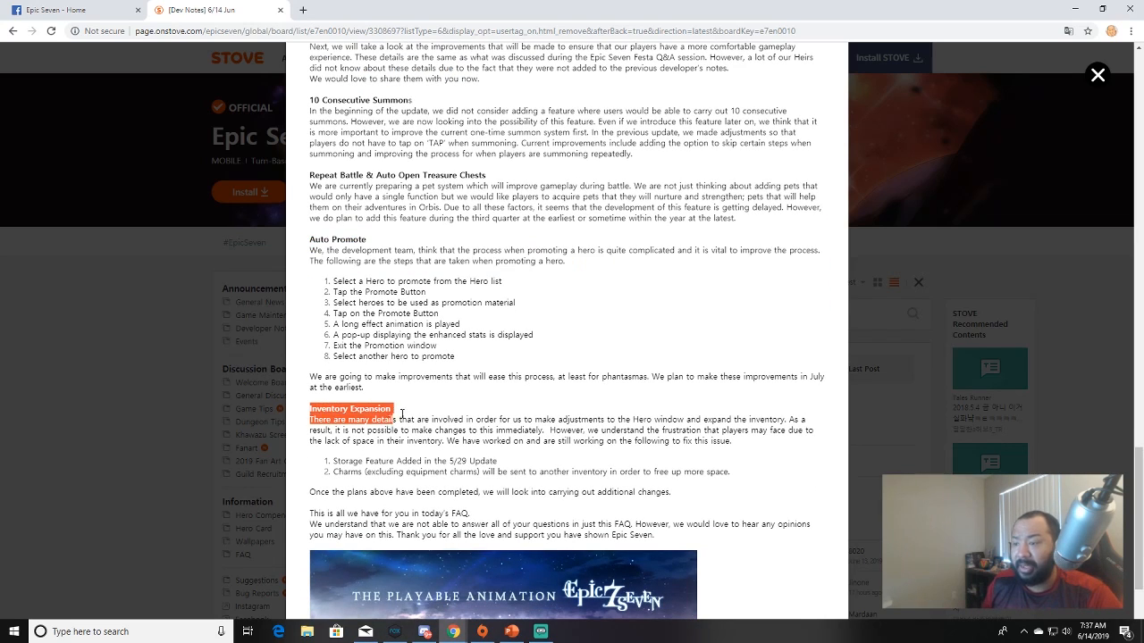
Highlight everything from Inventory Expansion through the closing FAQ thank-you paragraph.
left_click_drag(307, 414, 654, 535)
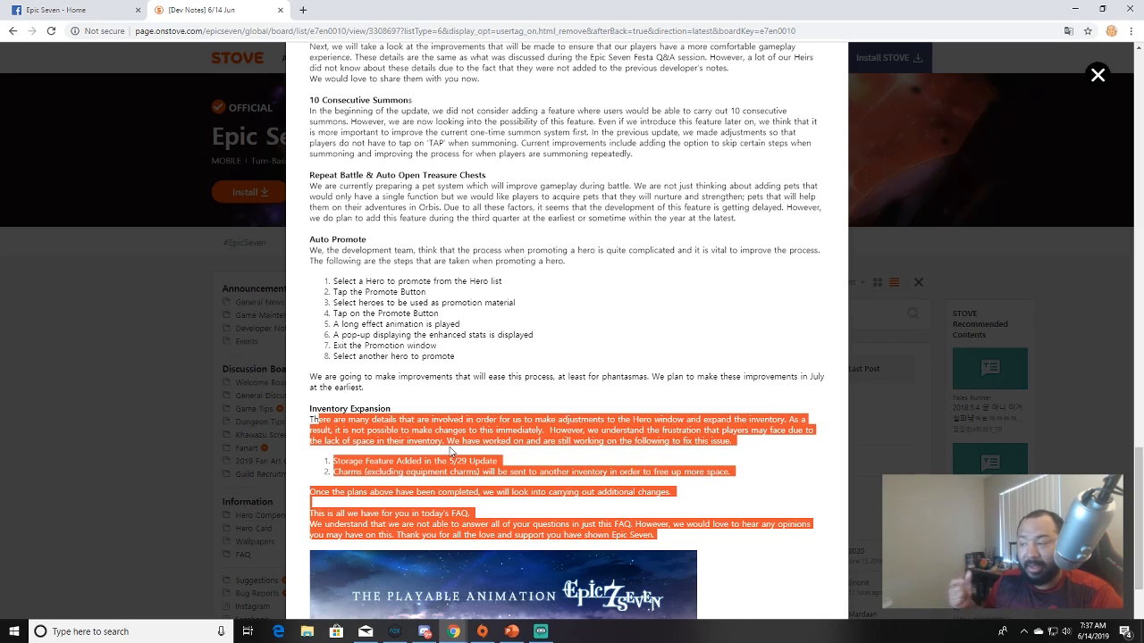
mouse_move(565, 463)
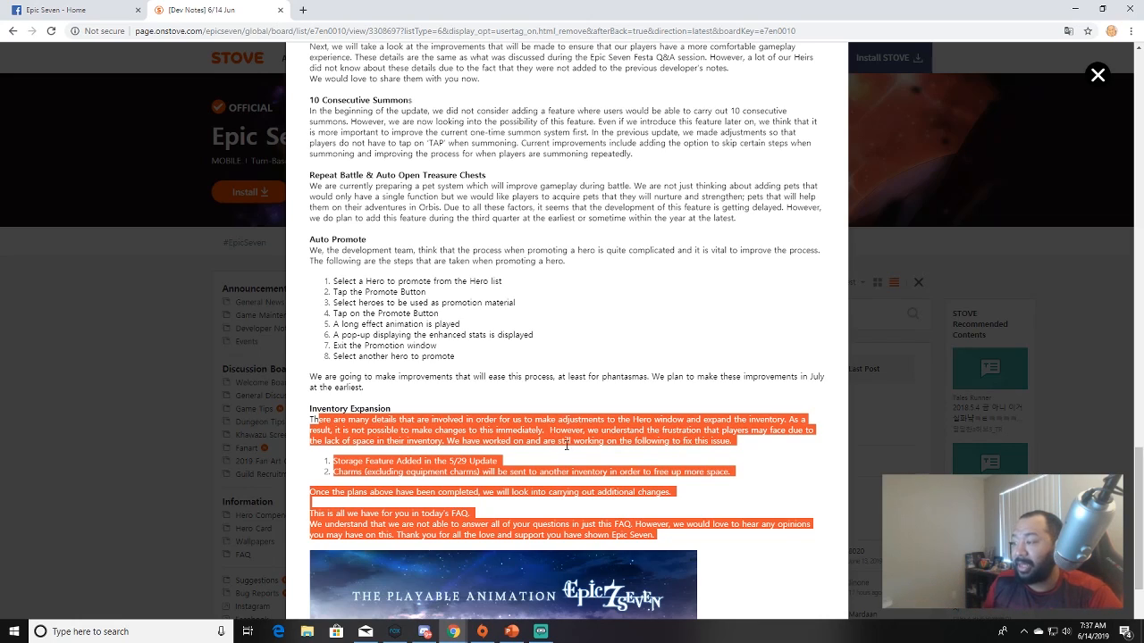
mouse_move(736, 454)
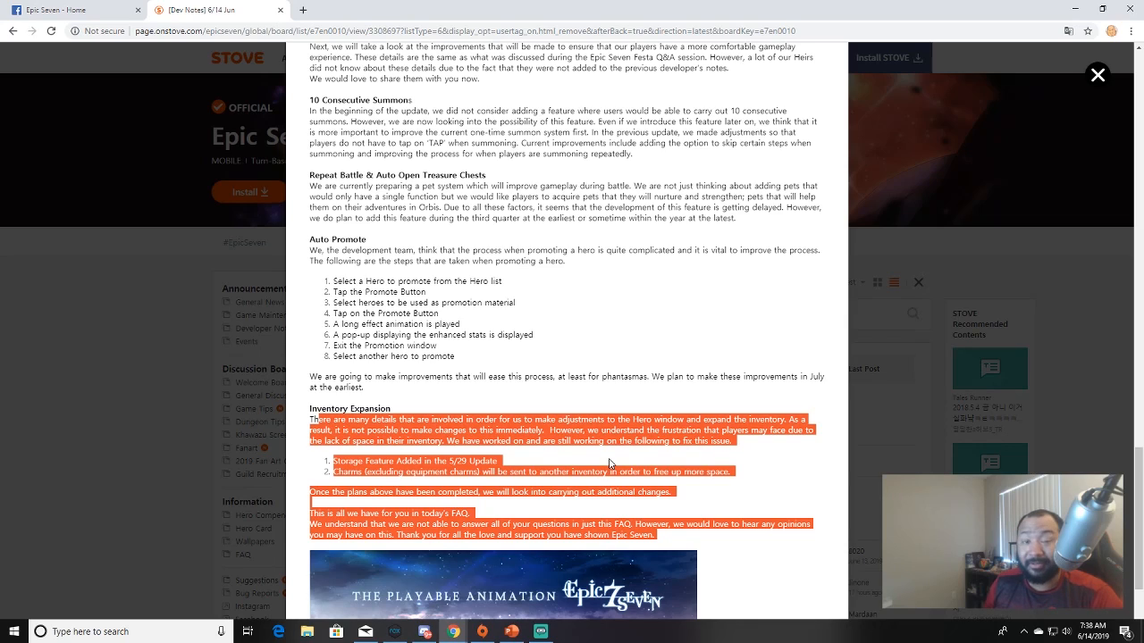
mouse_move(475, 460)
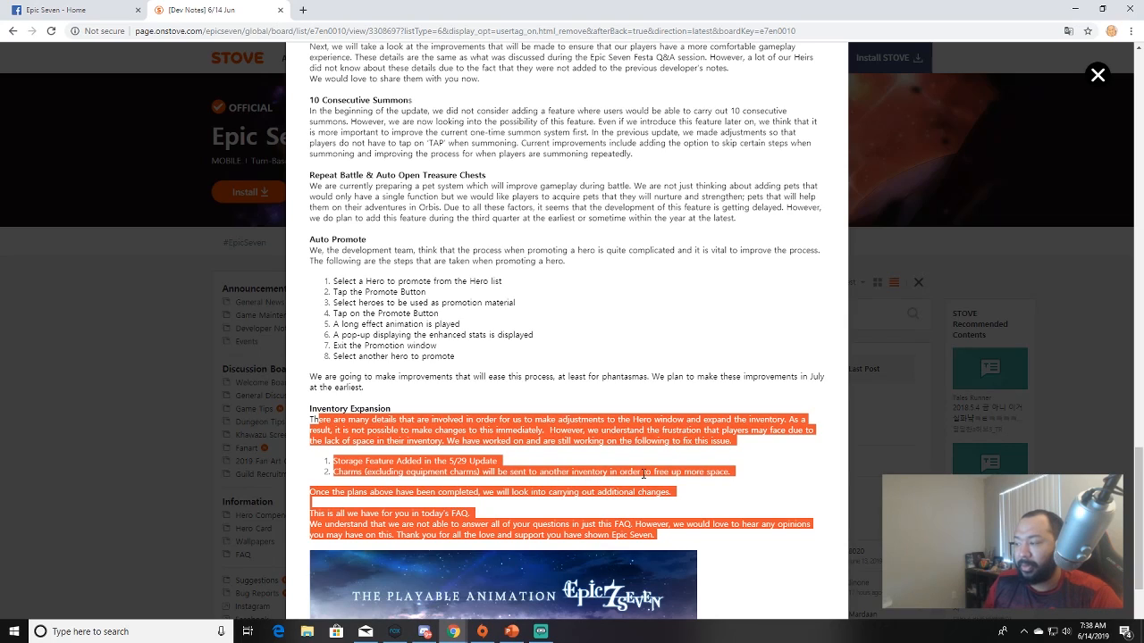
mouse_move(696, 461)
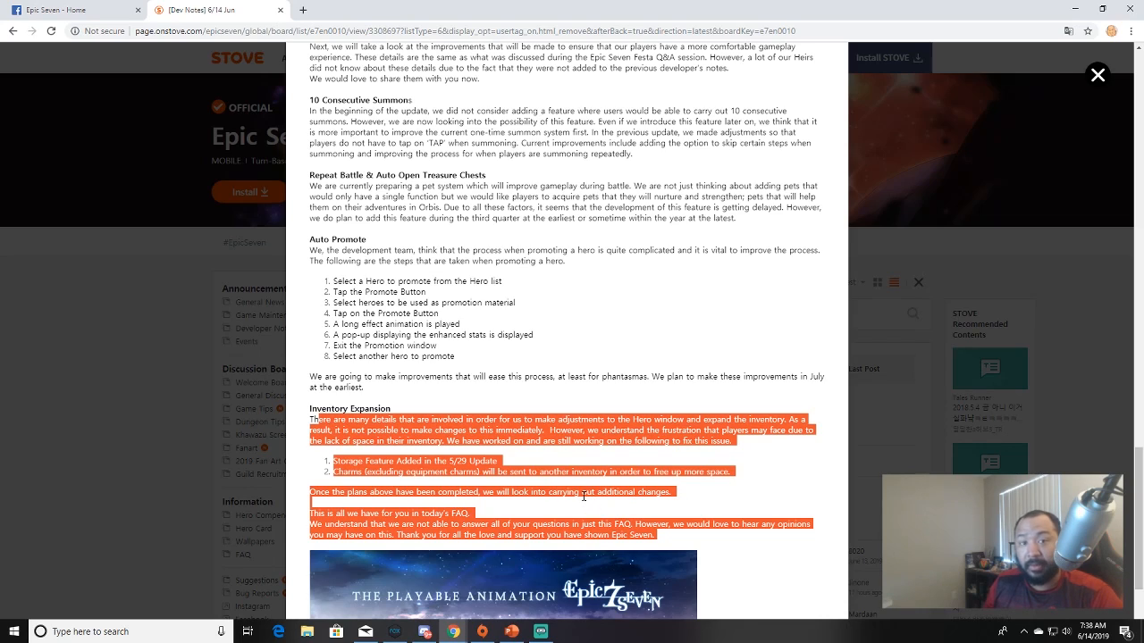
mouse_move(572, 494)
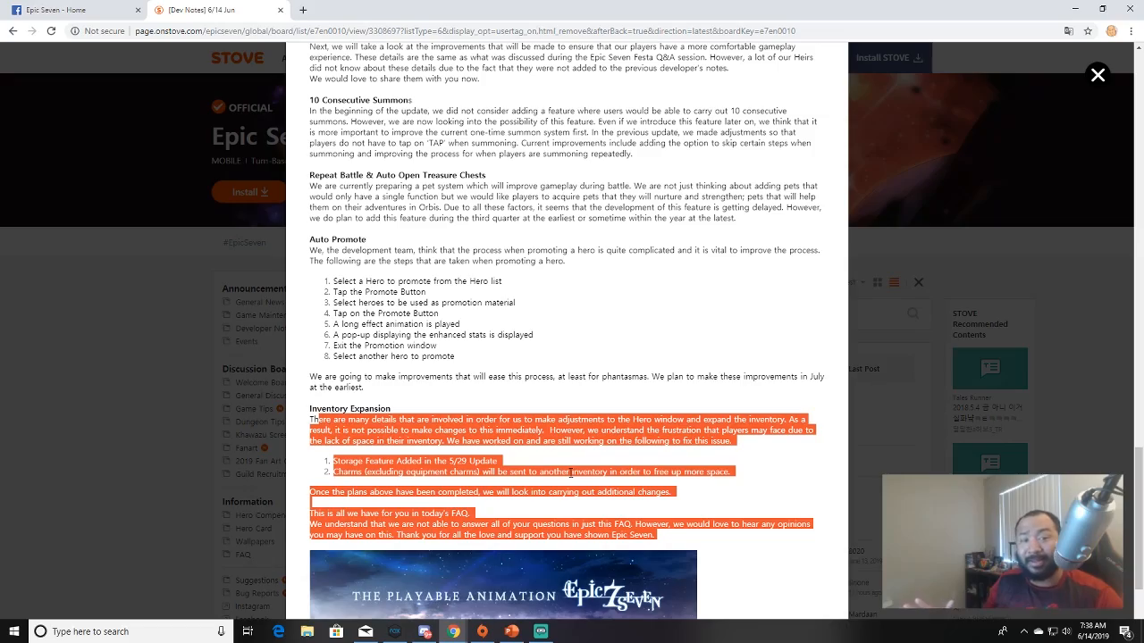
scroll("up", 3)
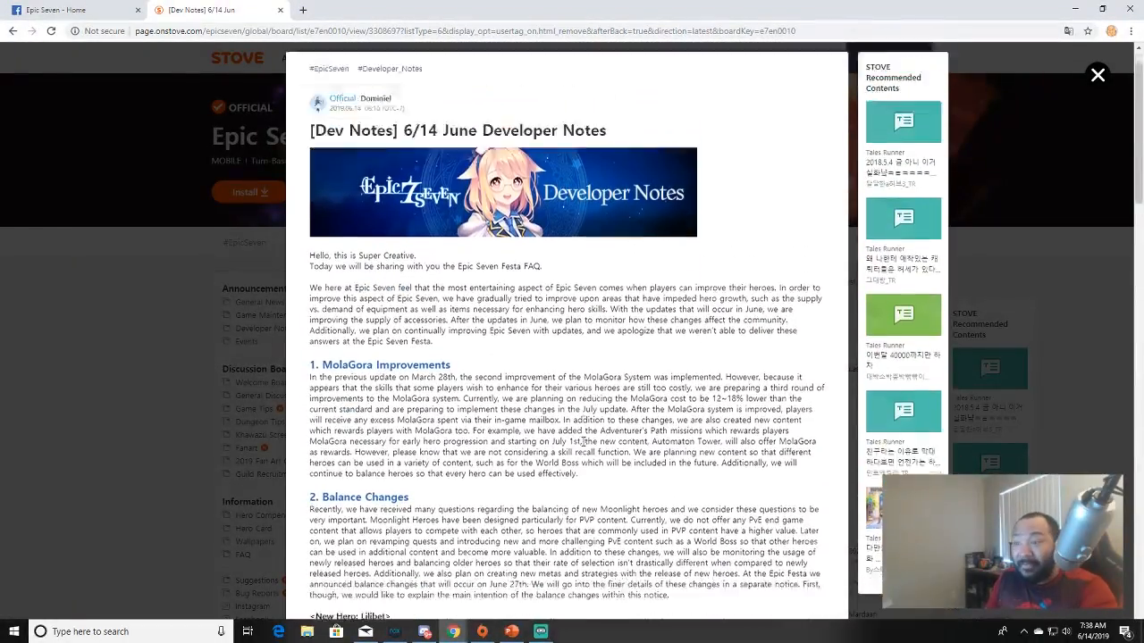
scroll("down", 3)
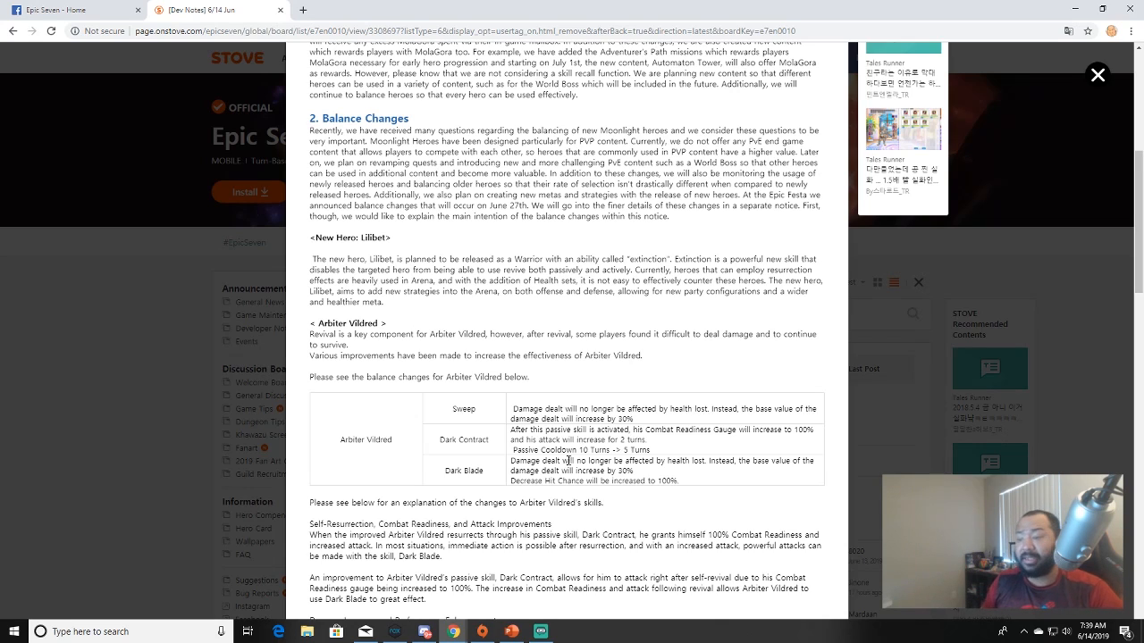
Scroll below the Sigret table to the sentence naming Judge Kise and other heroes.
scroll("down", 3)
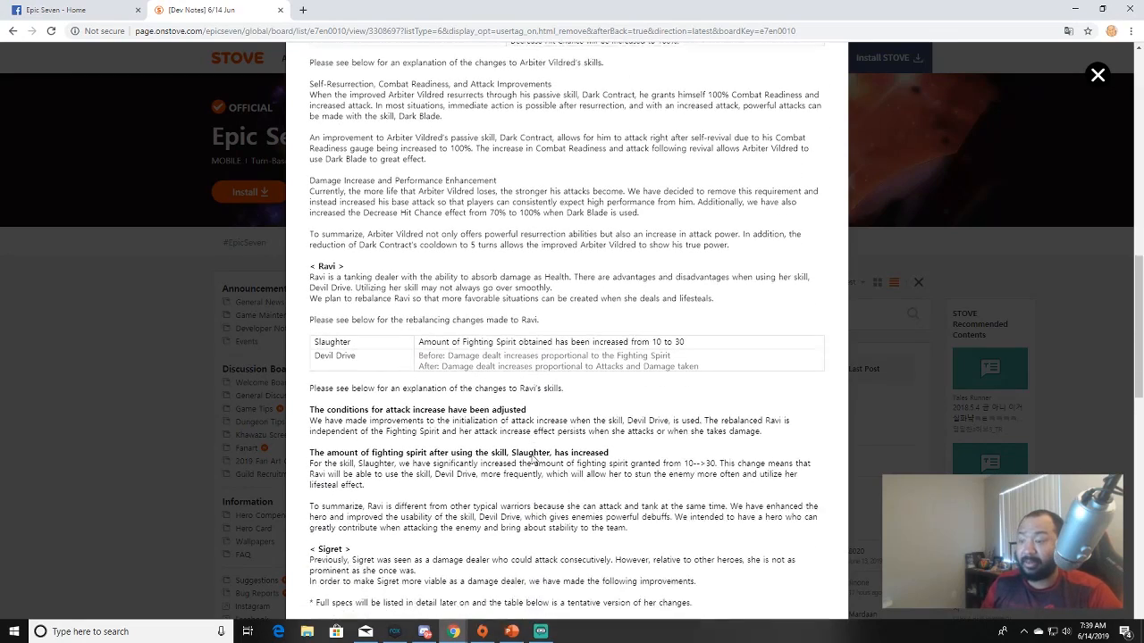
scroll("down", 3)
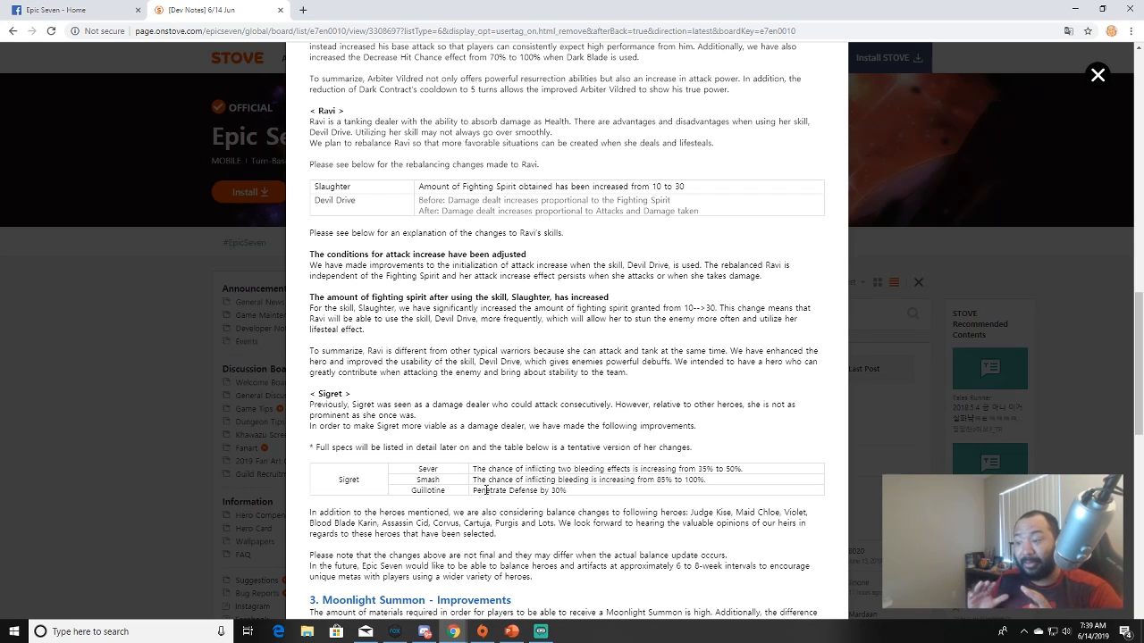
scroll("down", 3)
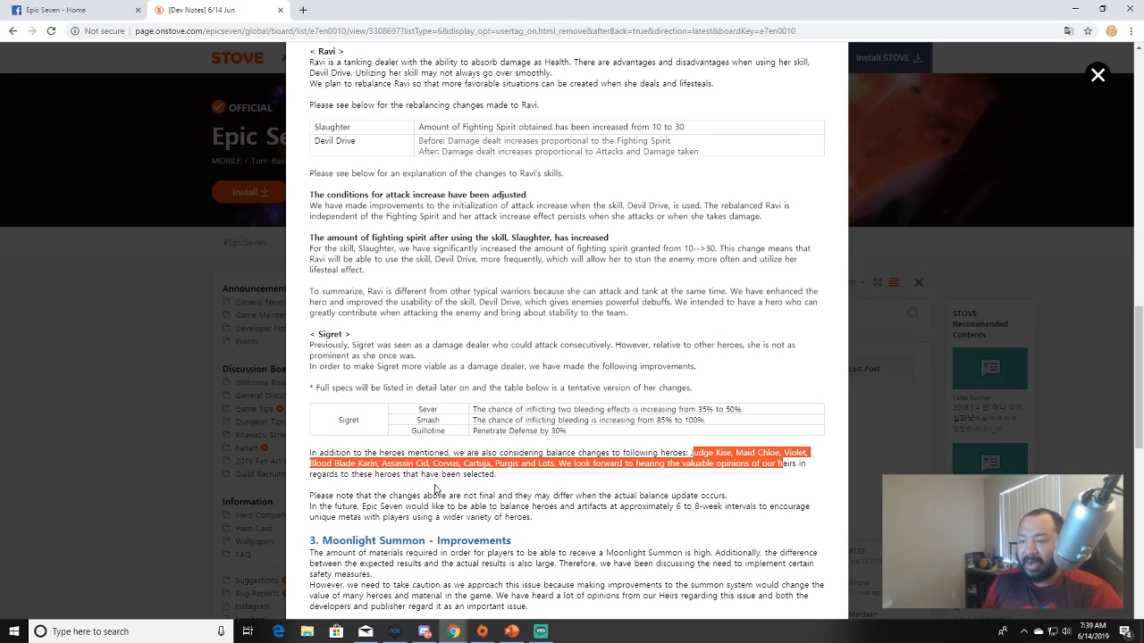
mouse_move(468, 488)
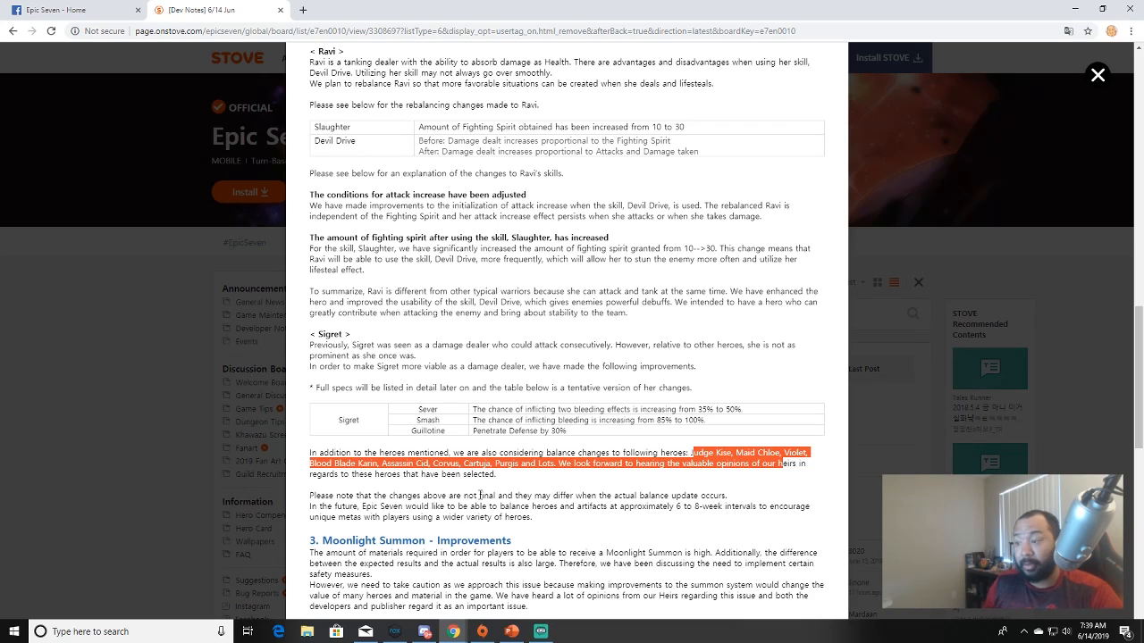
mouse_move(490, 493)
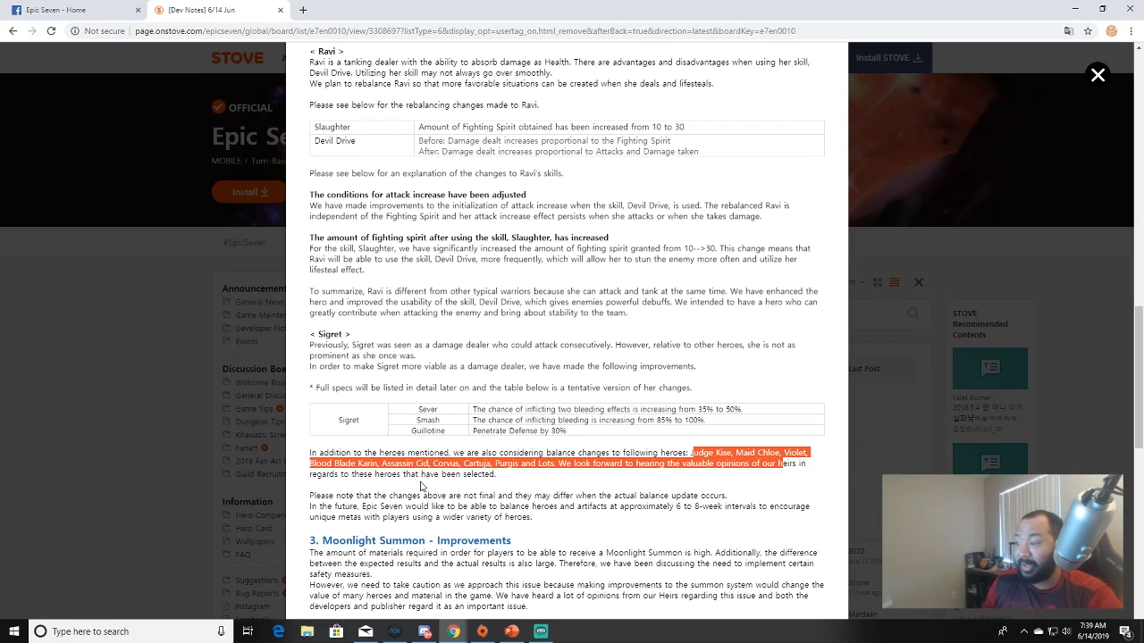
Scroll further down the post and copy its web address from the address bar.
scroll("down", 3)
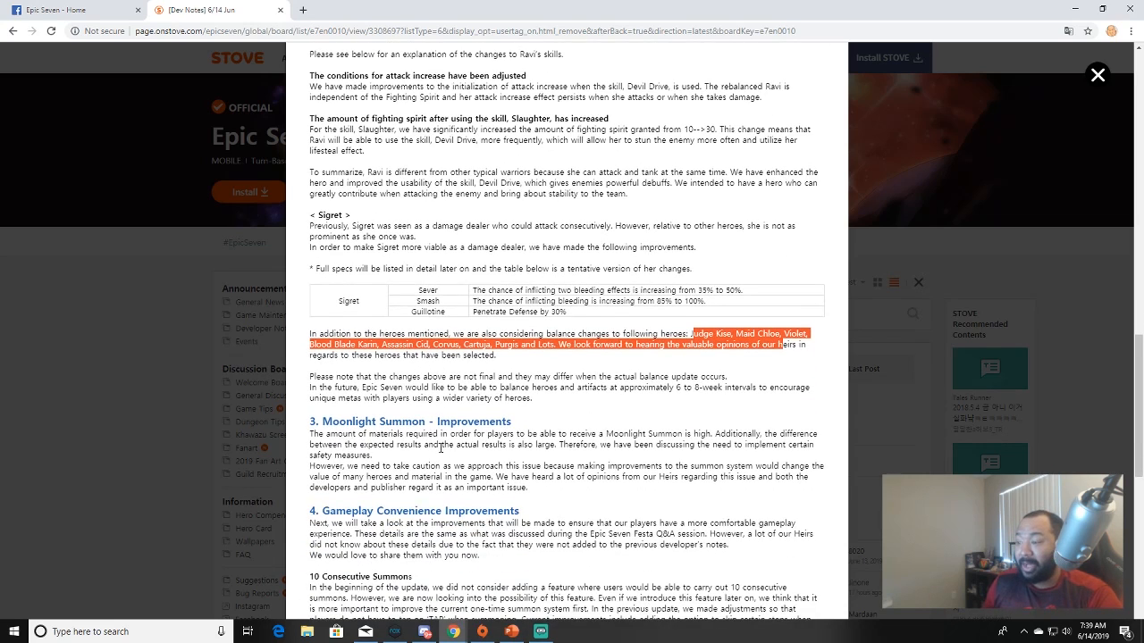
scroll("down", 3)
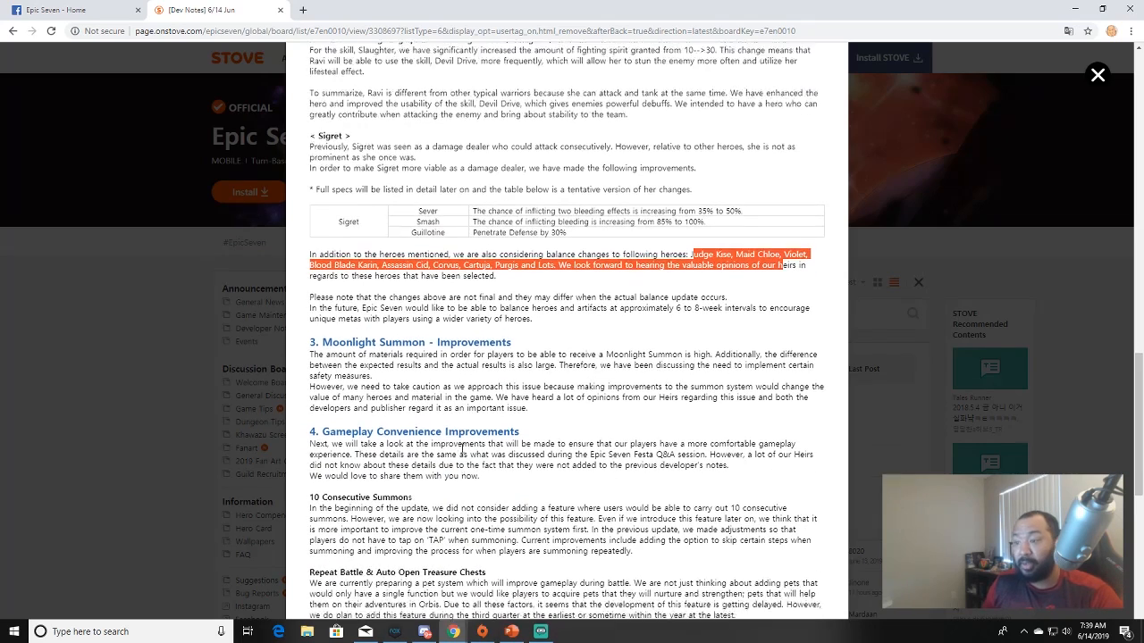
scroll("down", 3)
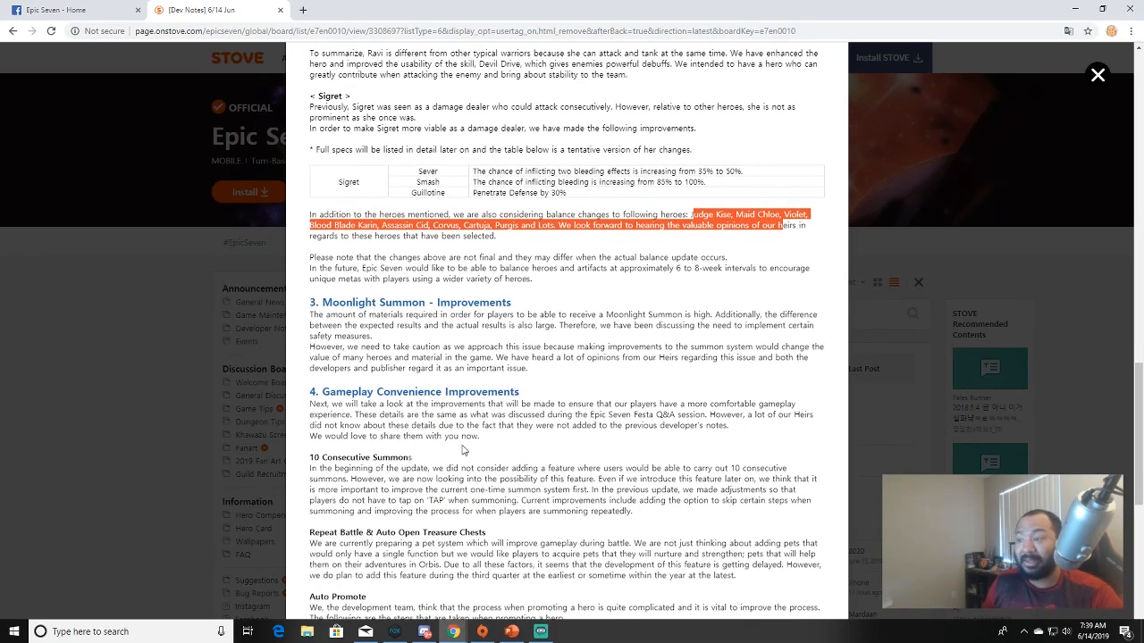
scroll("down", 3)
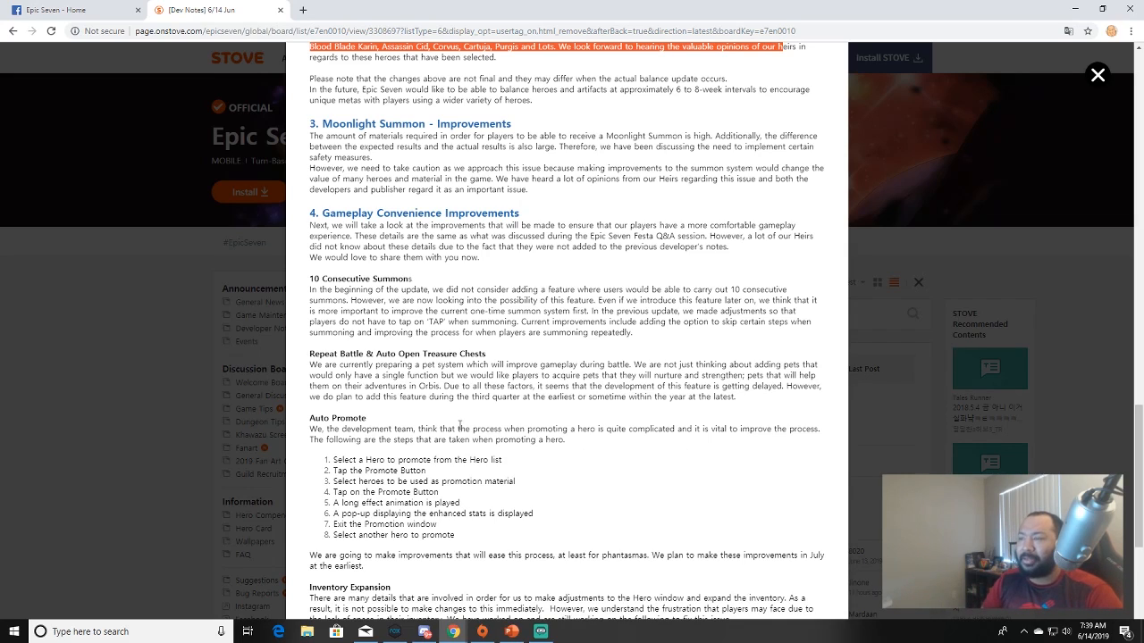
mouse_move(195, 190)
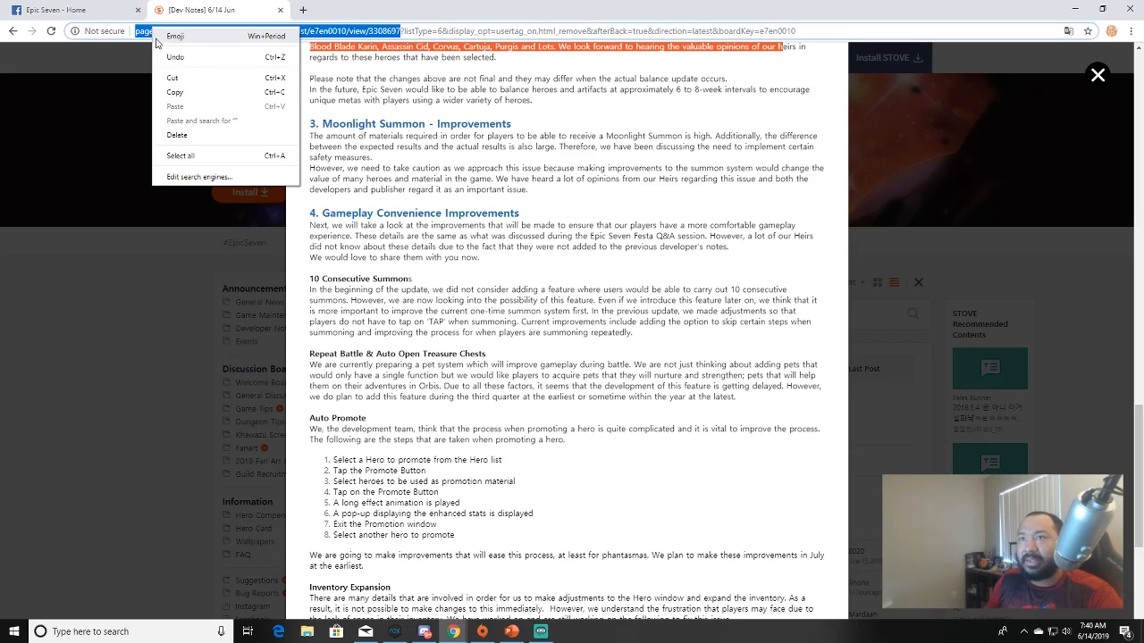
left_click(540, 359)
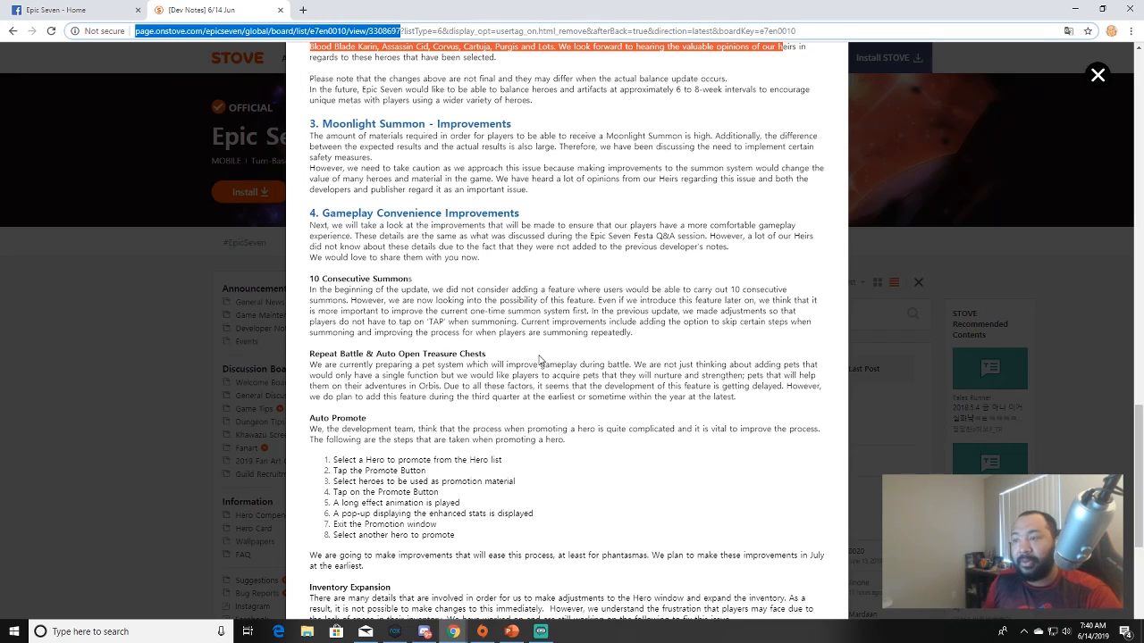